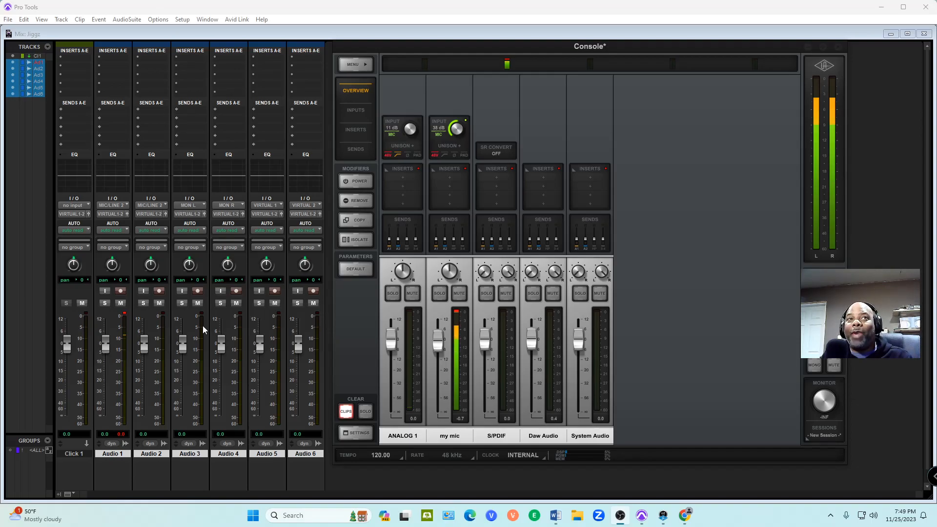
{"action": "mouse_move", "coordinate": [322, 311]}
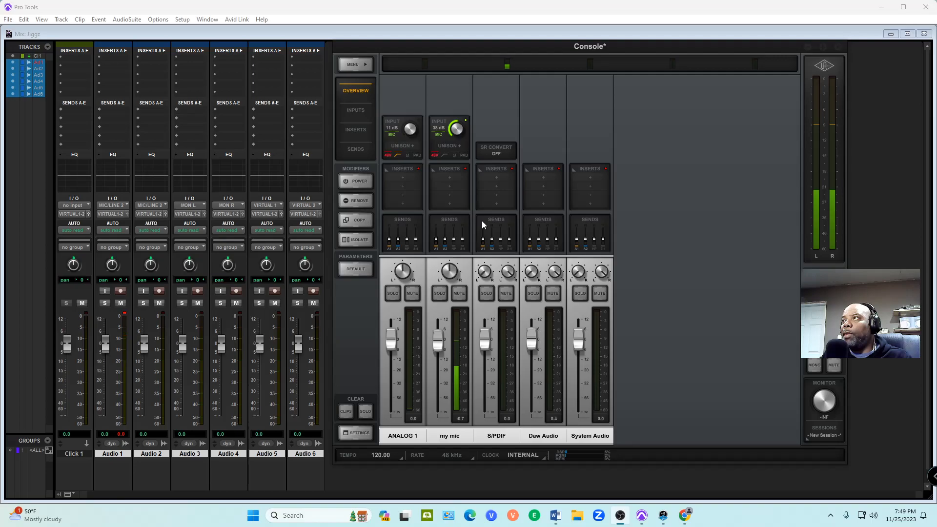
{"action": "mouse_move", "coordinate": [450, 172]}
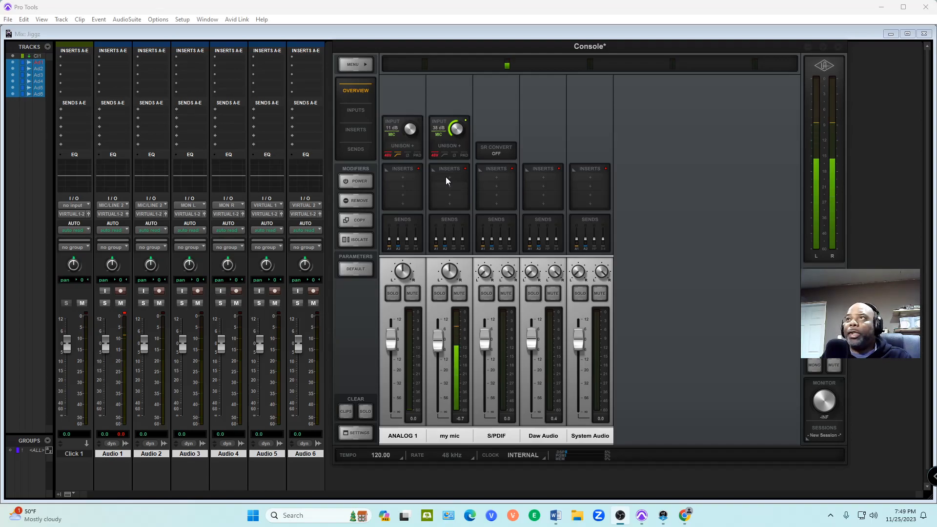
Load the API Vision Channel Strip as my mic's Unison preamp
{"action": "left_click", "coordinate": [448, 145]}
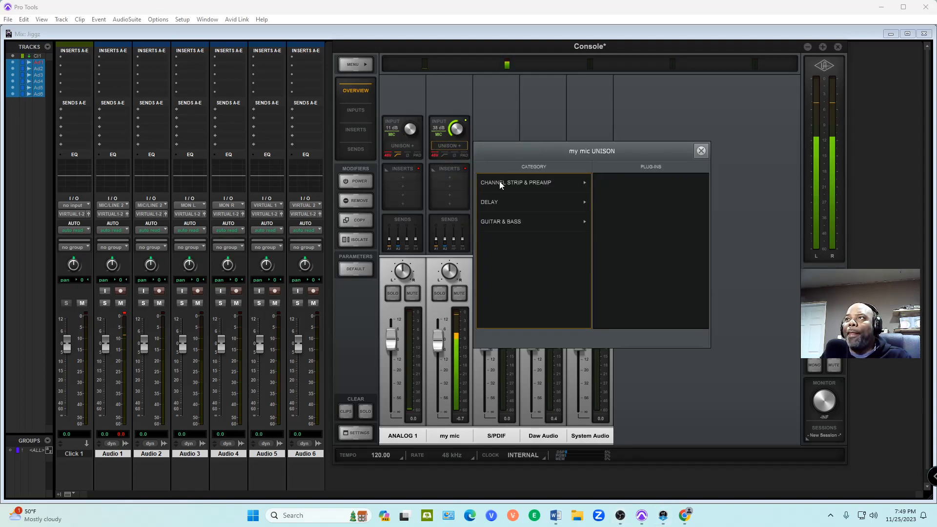
{"action": "left_click", "coordinate": [516, 182]}
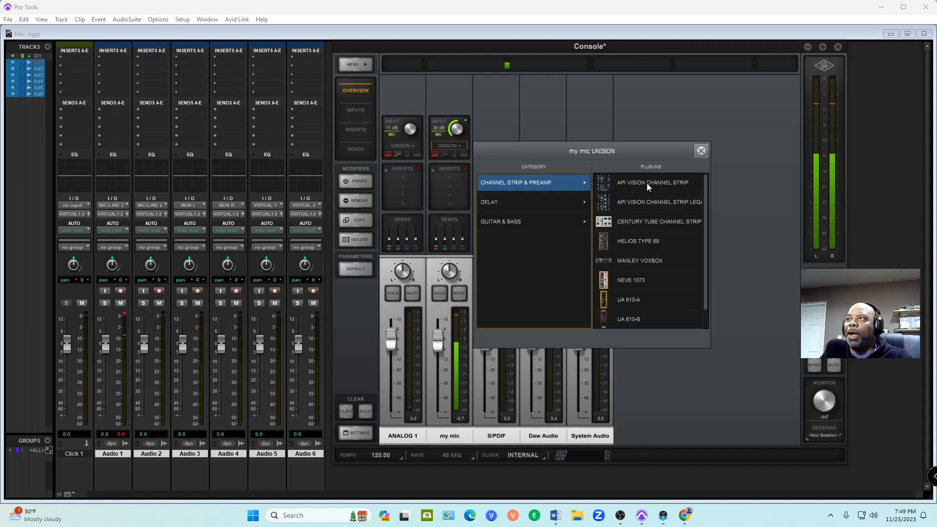
{"action": "left_click", "coordinate": [652, 182]}
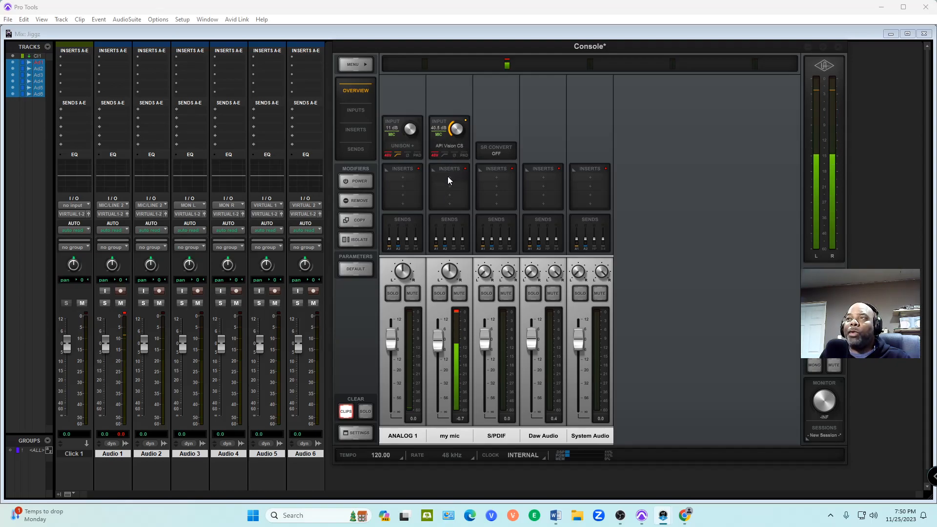
Put Century Tube Channel Strip on my mic's Insert 1 and close its window
{"action": "left_click", "coordinate": [448, 177]}
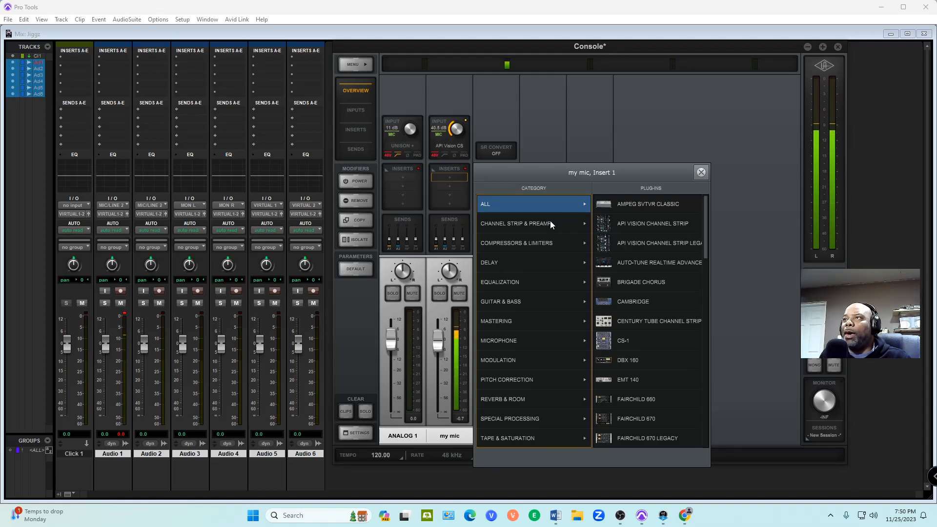
{"action": "left_click", "coordinate": [516, 223]}
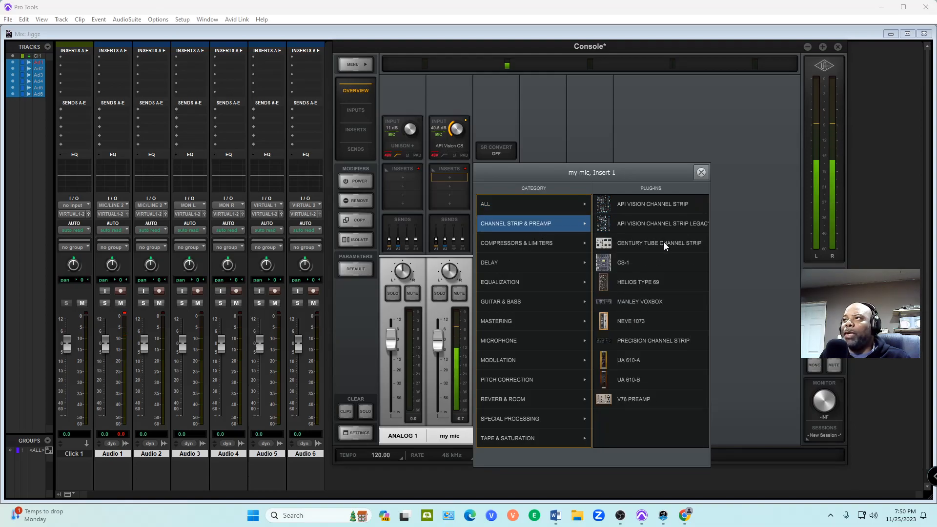
{"action": "left_click", "coordinate": [659, 243]}
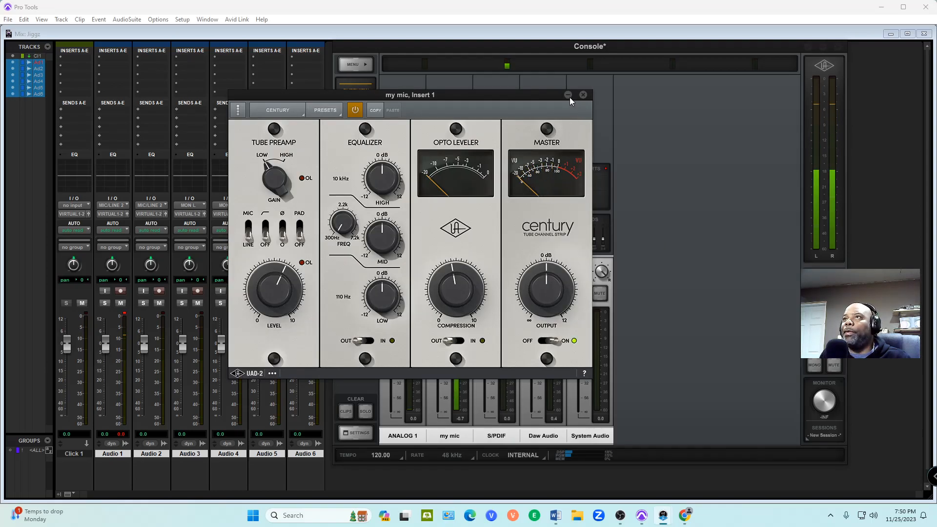
{"action": "left_click", "coordinate": [583, 96]}
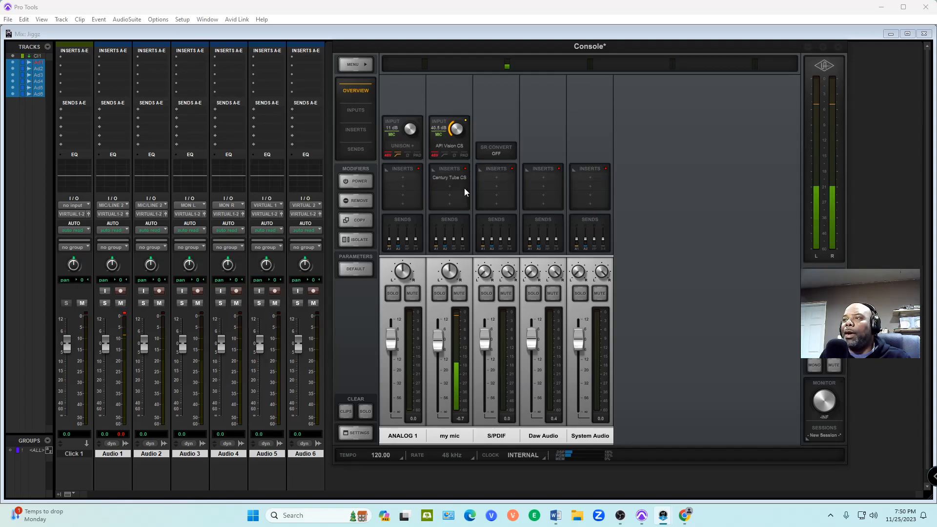
{"action": "mouse_move", "coordinate": [691, 456]}
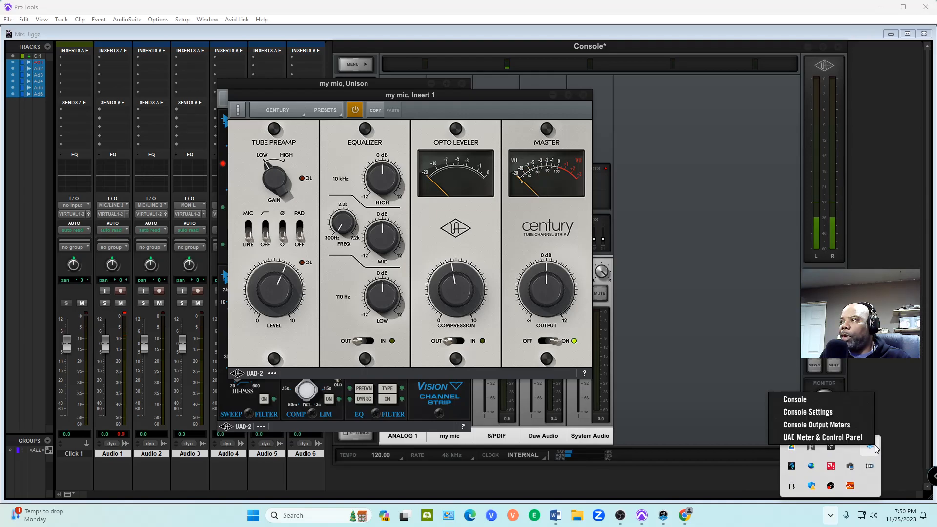
Check DSP load in the UAD Control Panel's Configuration and System Info tabs
{"action": "left_click", "coordinate": [822, 438]}
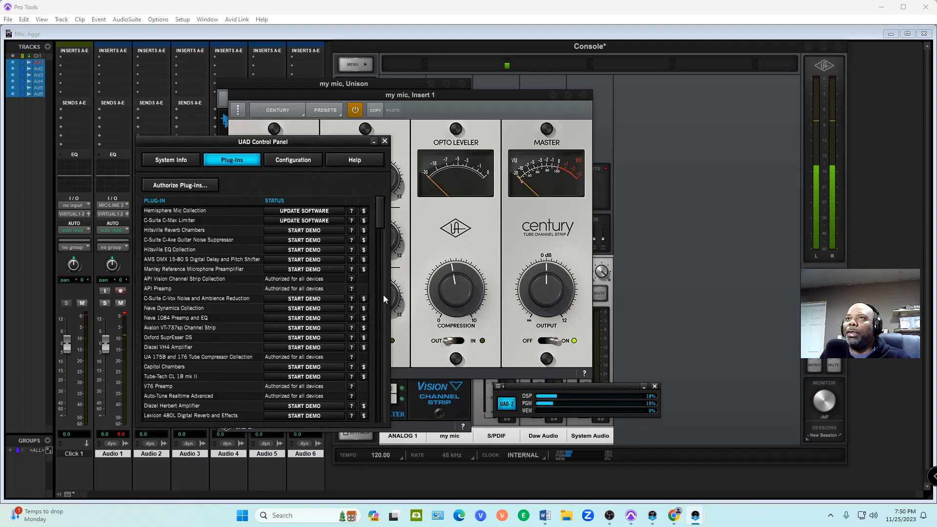
{"action": "left_click", "coordinate": [292, 159]}
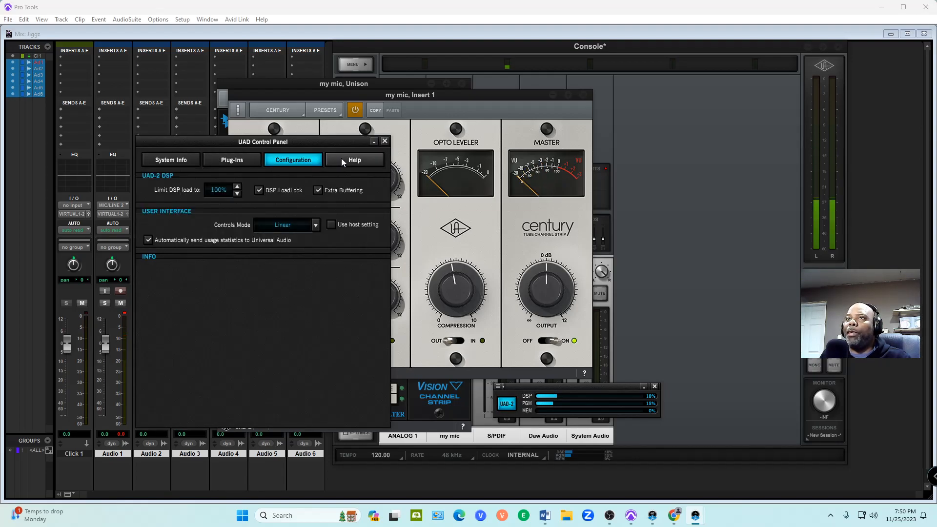
{"action": "left_click", "coordinate": [169, 159]}
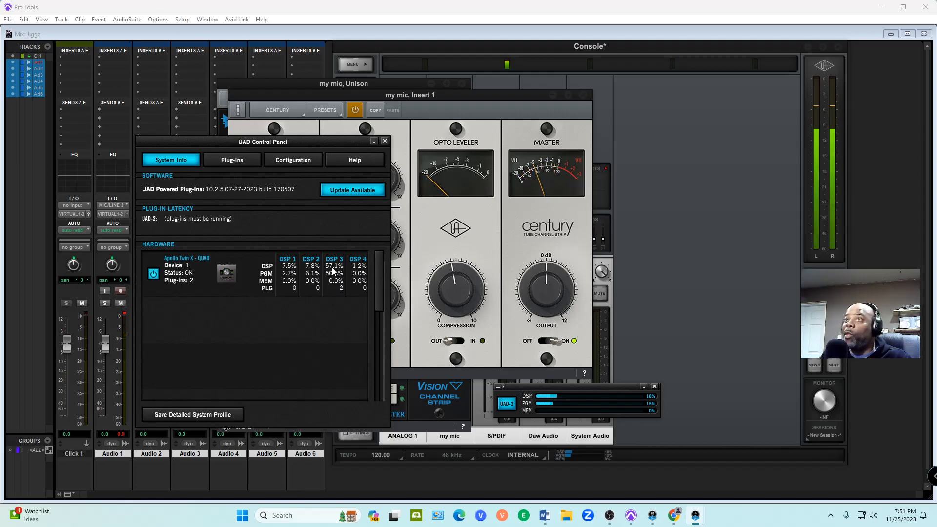
{"action": "mouse_move", "coordinate": [352, 272]}
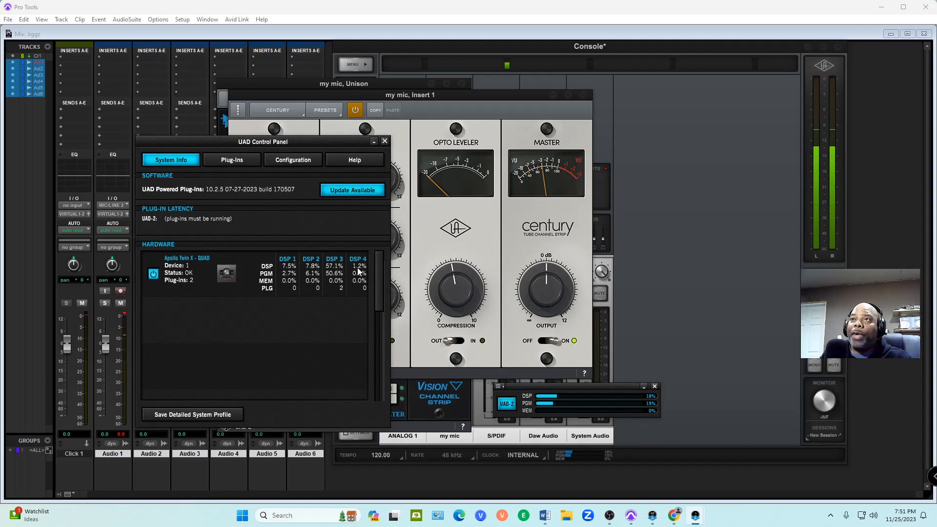
{"action": "mouse_move", "coordinate": [357, 272]}
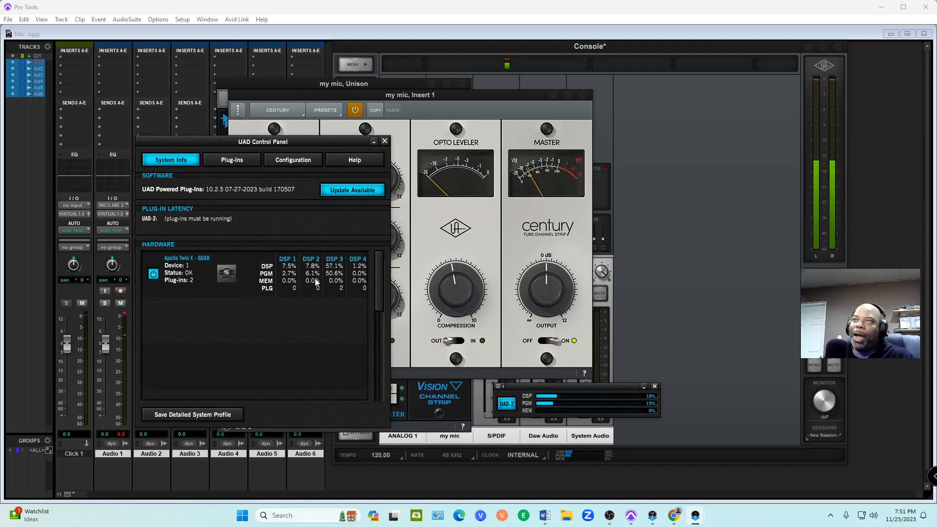
{"action": "mouse_move", "coordinate": [343, 239]}
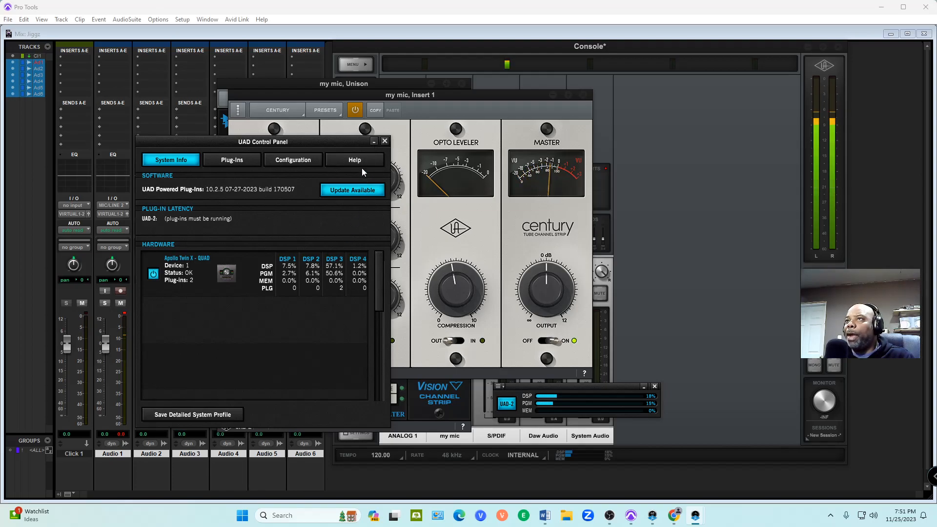
{"action": "left_click", "coordinate": [384, 141]}
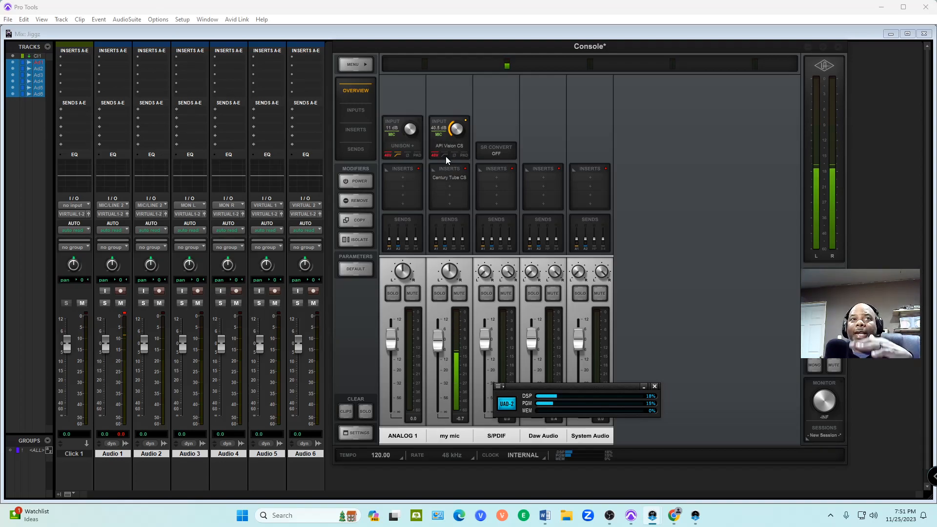
{"action": "mouse_move", "coordinate": [445, 187]}
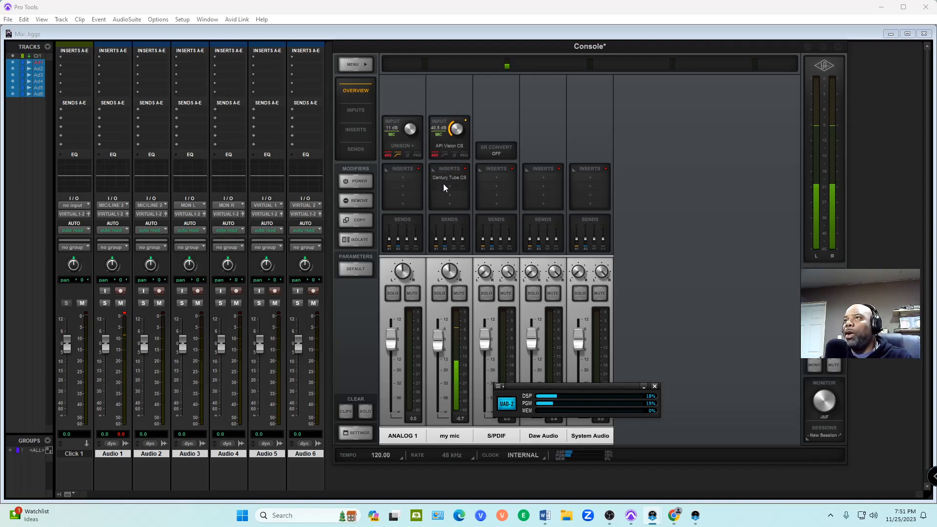
Load Helios Type 69 on my mic's Insert 2 and raise its output fader
{"action": "left_click", "coordinate": [449, 188]}
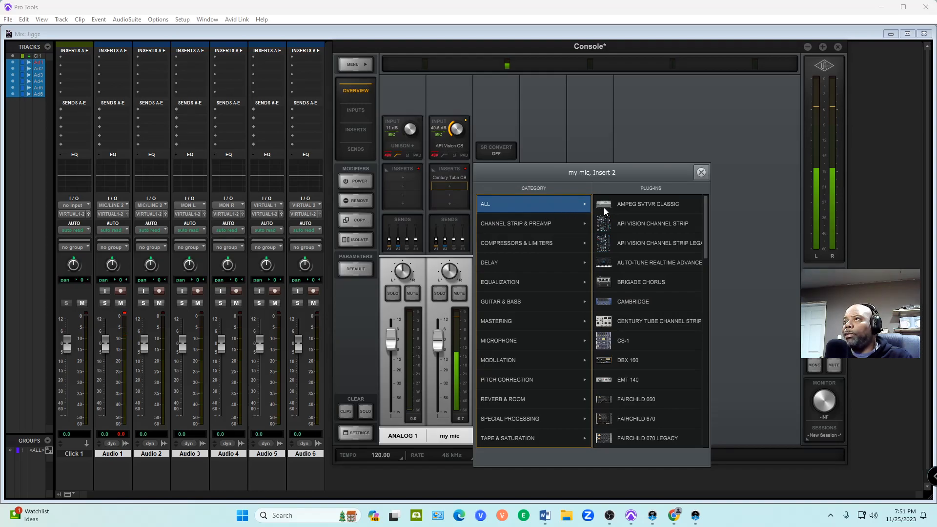
{"action": "left_click", "coordinate": [515, 223]}
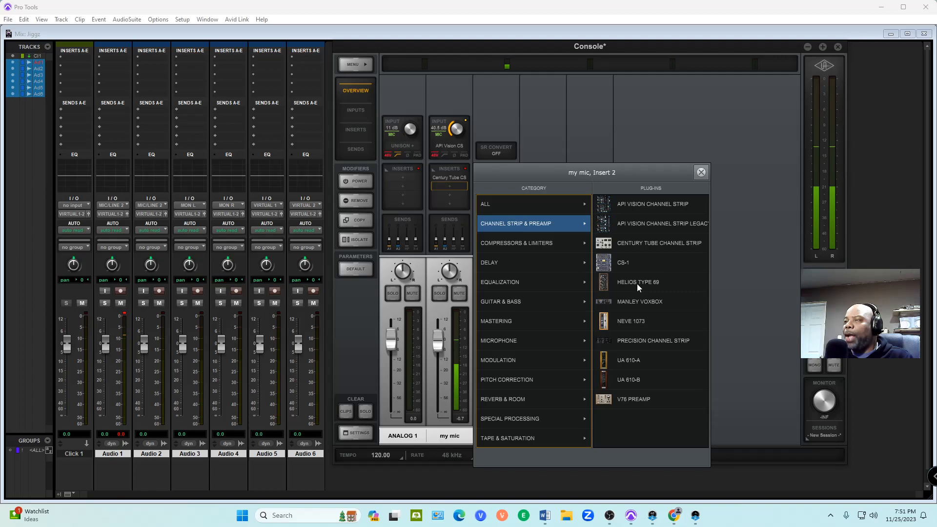
{"action": "left_click", "coordinate": [637, 283]}
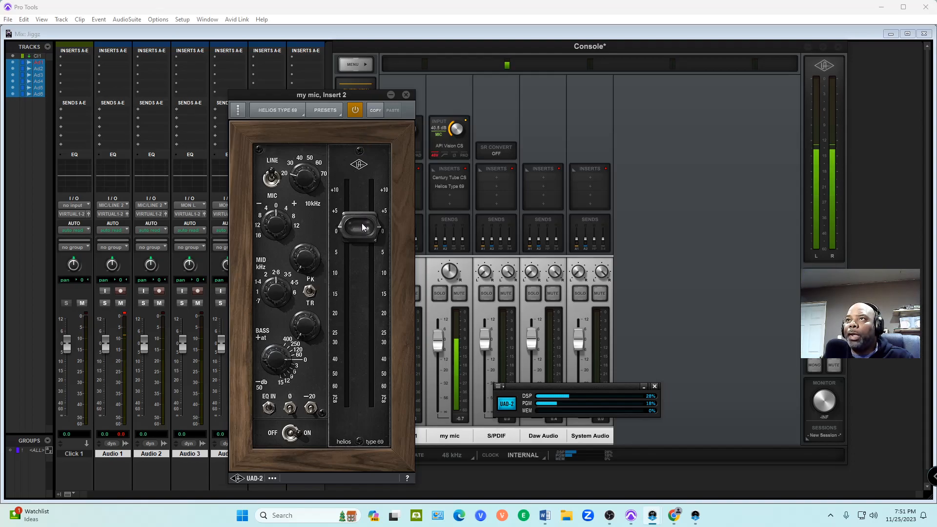
{"action": "left_click_drag", "start_coordinate": [358, 227], "coordinate": [359, 209]}
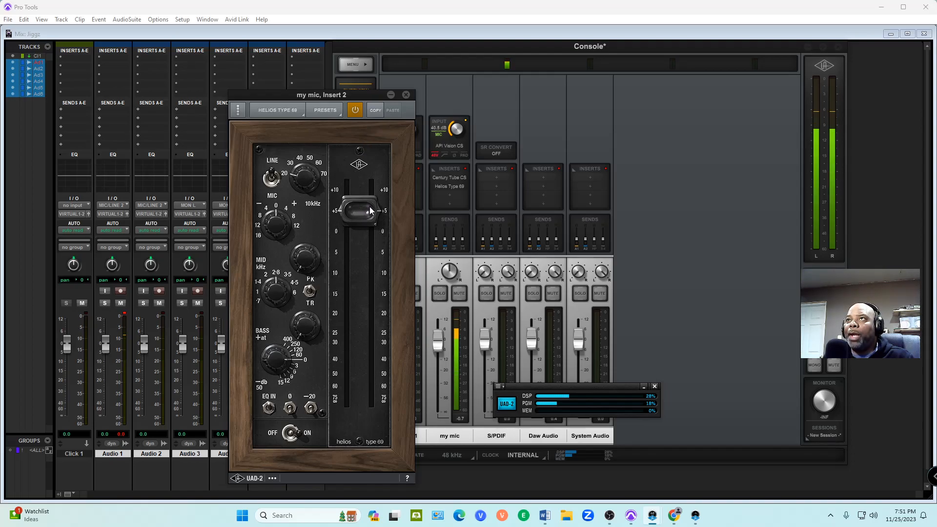
{"action": "left_click_drag", "start_coordinate": [359, 215], "coordinate": [359, 206]}
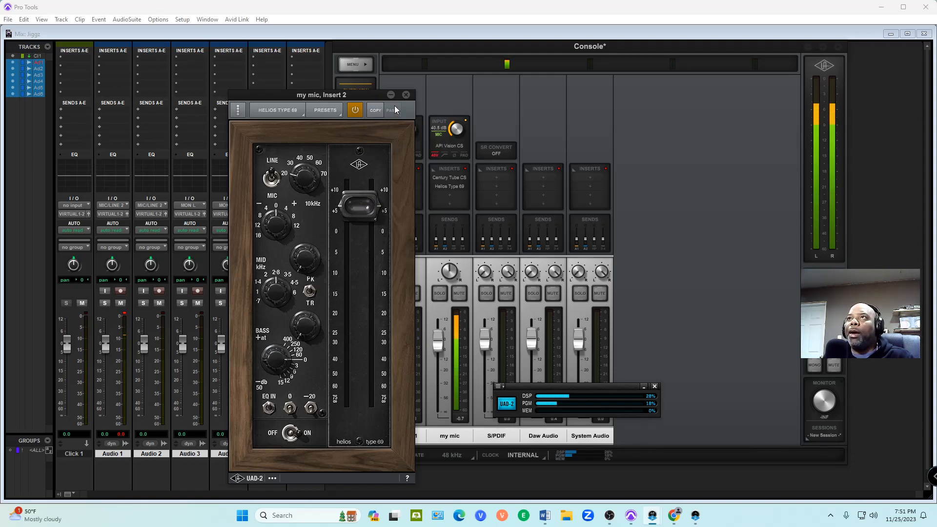
{"action": "left_click", "coordinate": [406, 95]}
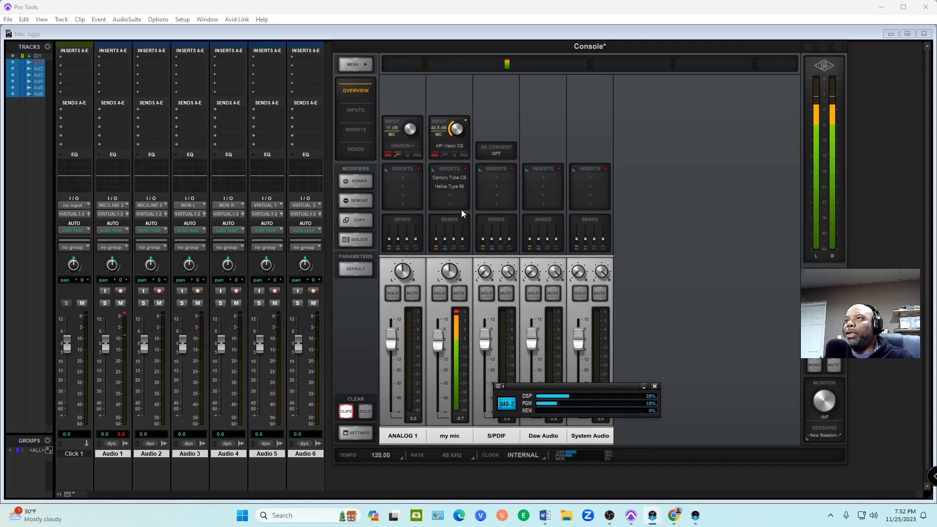
Load Neve 1073 on Insert 3, then decline the DSP resources exceeded info dialog
{"action": "left_click", "coordinate": [449, 196]}
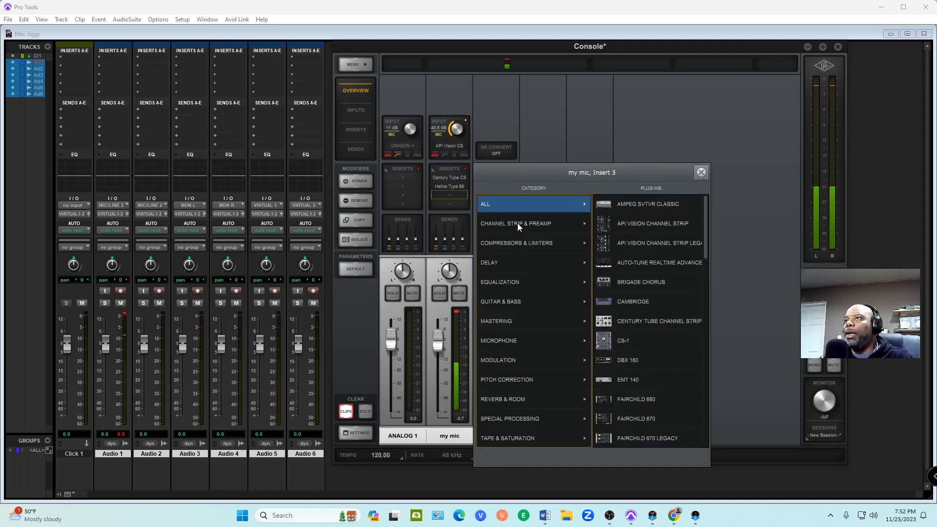
{"action": "left_click", "coordinate": [515, 223]}
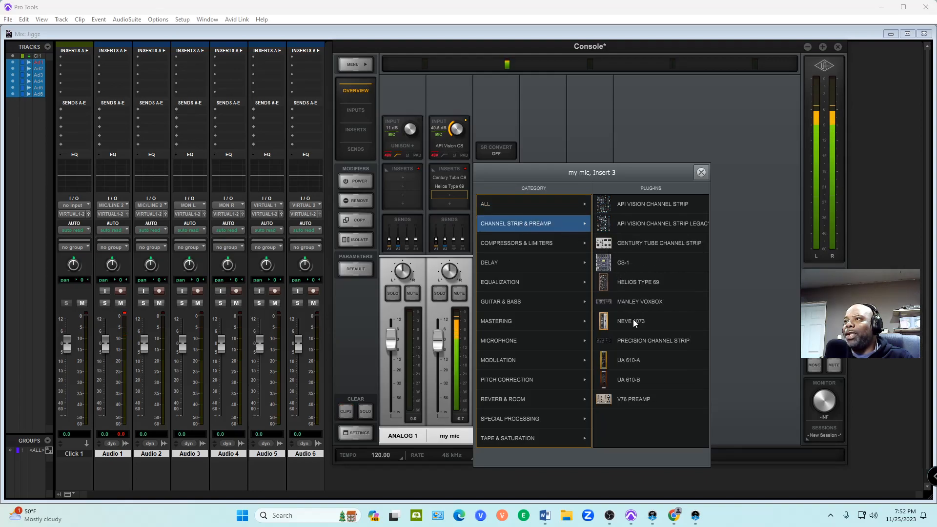
{"action": "left_click", "coordinate": [631, 321]}
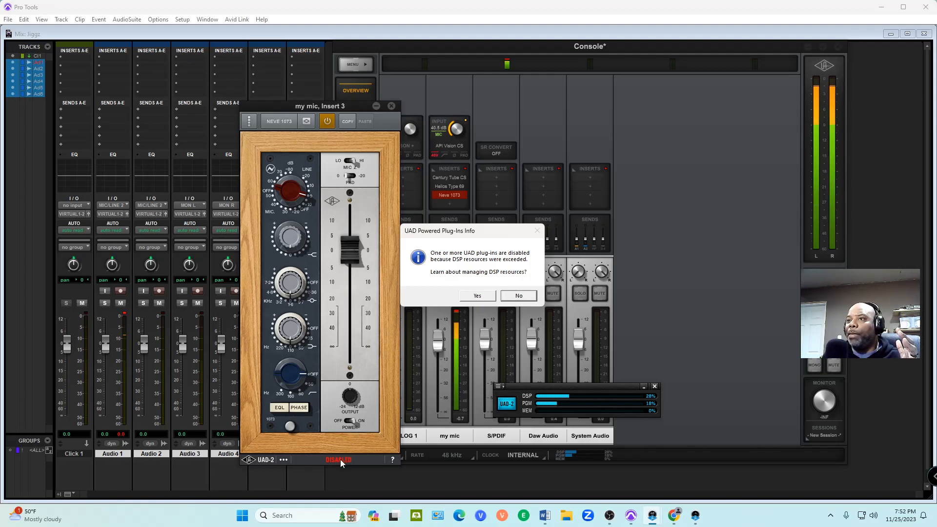
{"action": "mouse_move", "coordinate": [341, 469]}
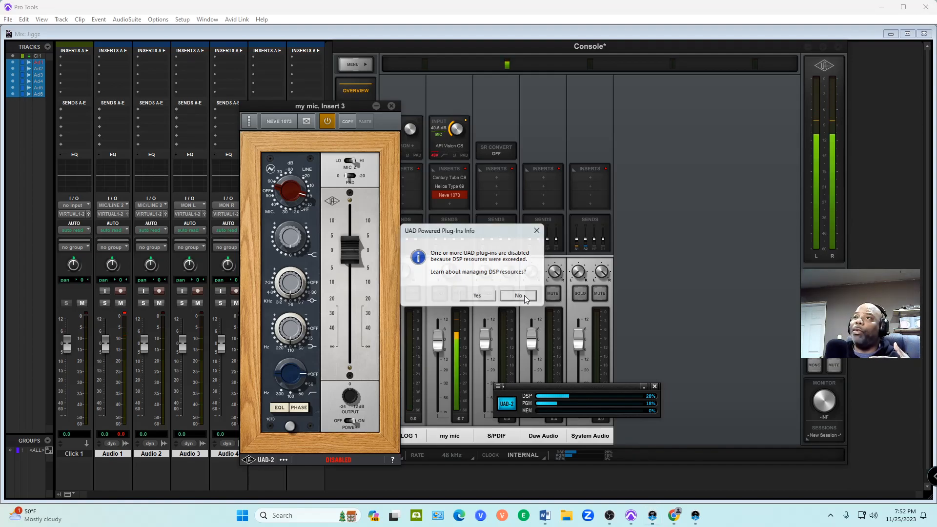
{"action": "left_click", "coordinate": [518, 295]}
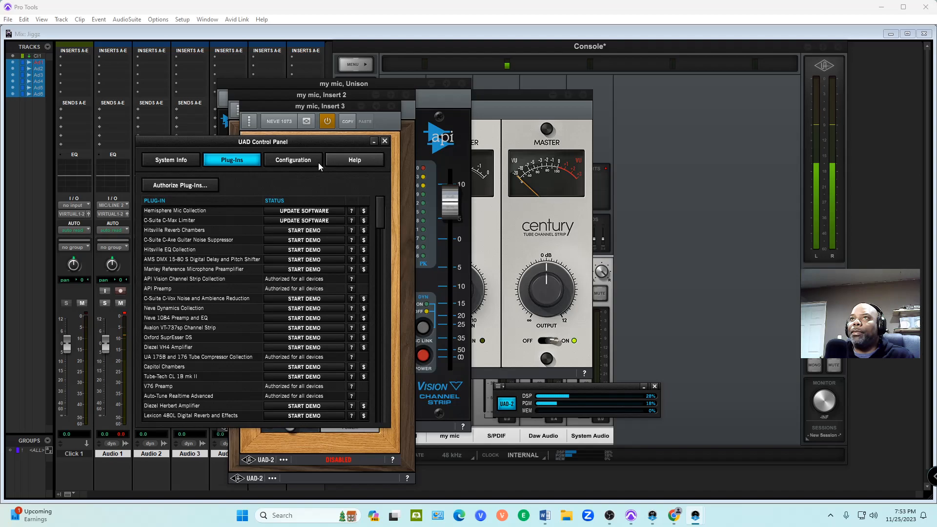
{"action": "left_click", "coordinate": [170, 160]}
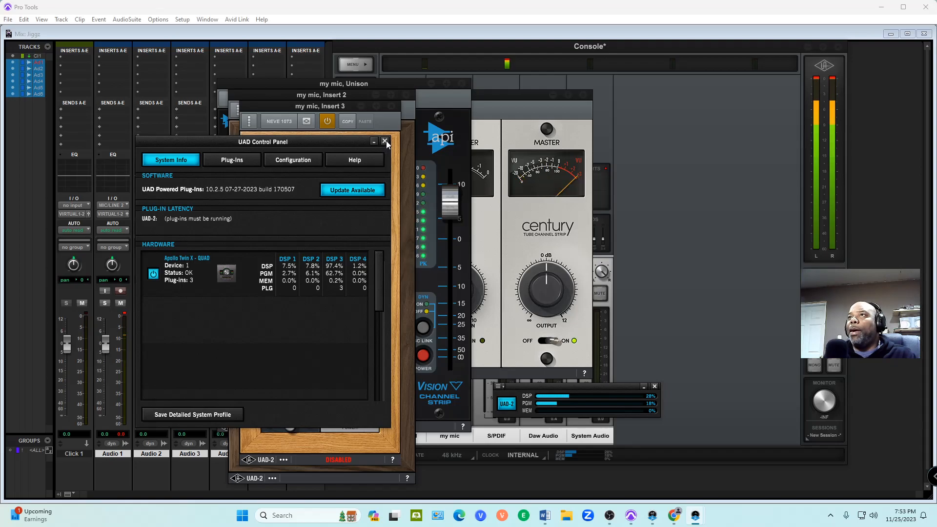
{"action": "left_click", "coordinate": [385, 142]}
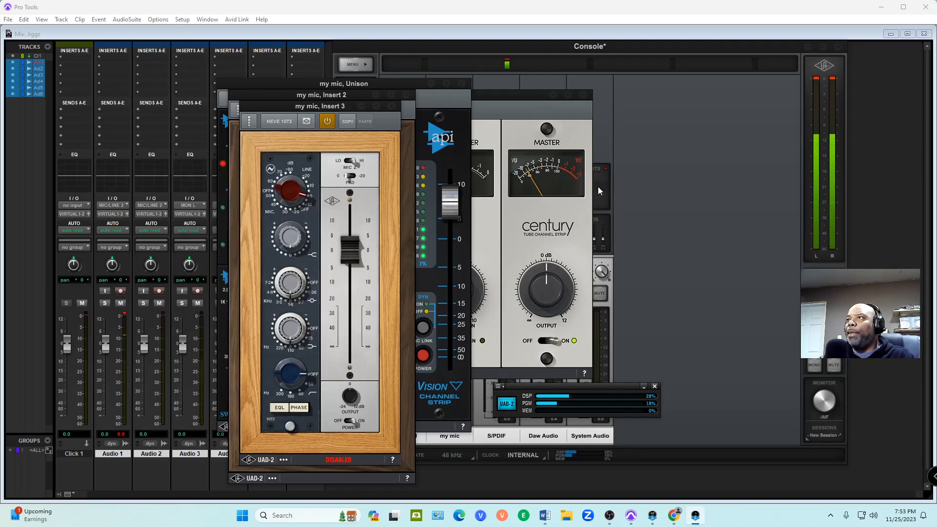
{"action": "mouse_move", "coordinate": [817, 174]}
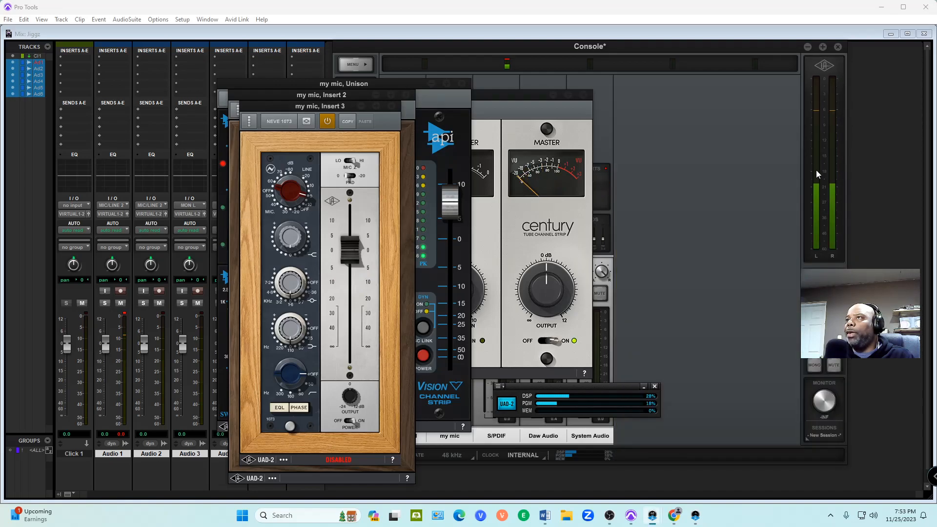
{"action": "mouse_move", "coordinate": [597, 172]}
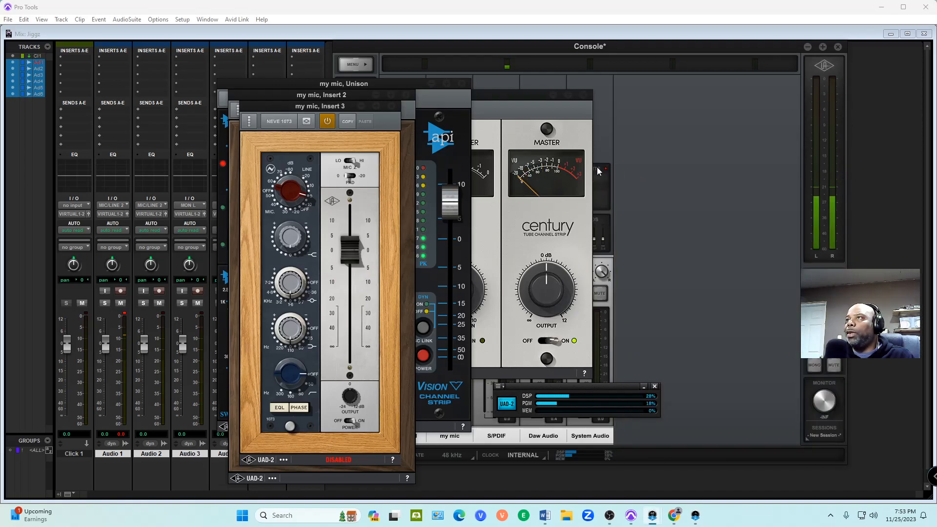
Open and close the System Audio channel presets window
{"action": "left_click", "coordinate": [588, 436]}
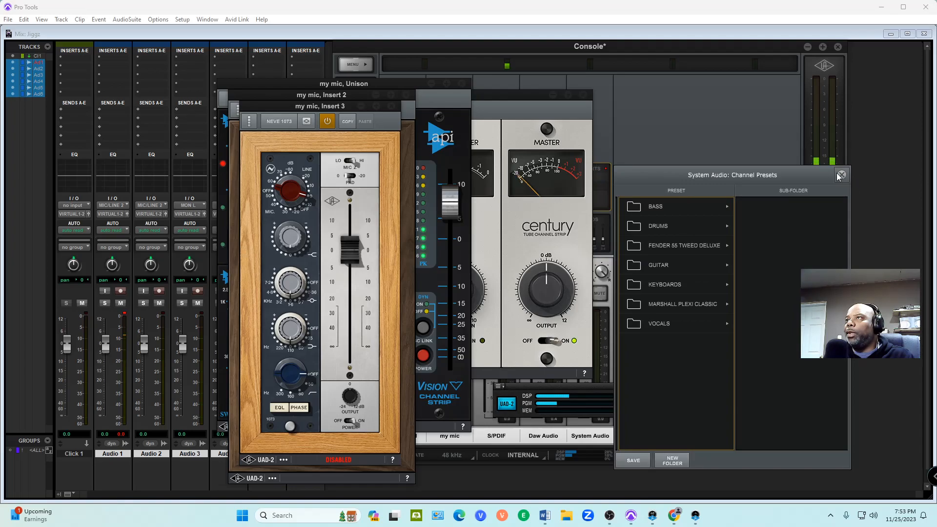
{"action": "left_click", "coordinate": [841, 175]}
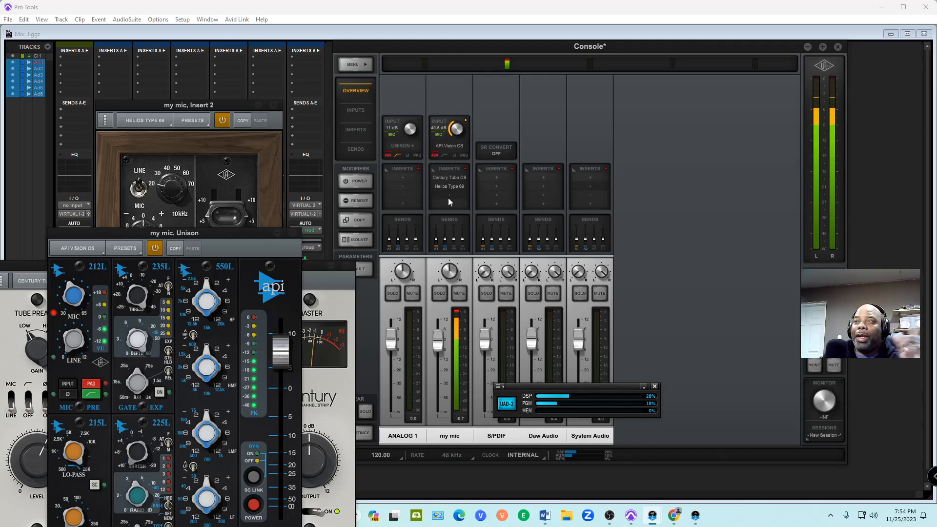
Open the insert options menu on the my mic channel
{"action": "right_click", "coordinate": [448, 186]}
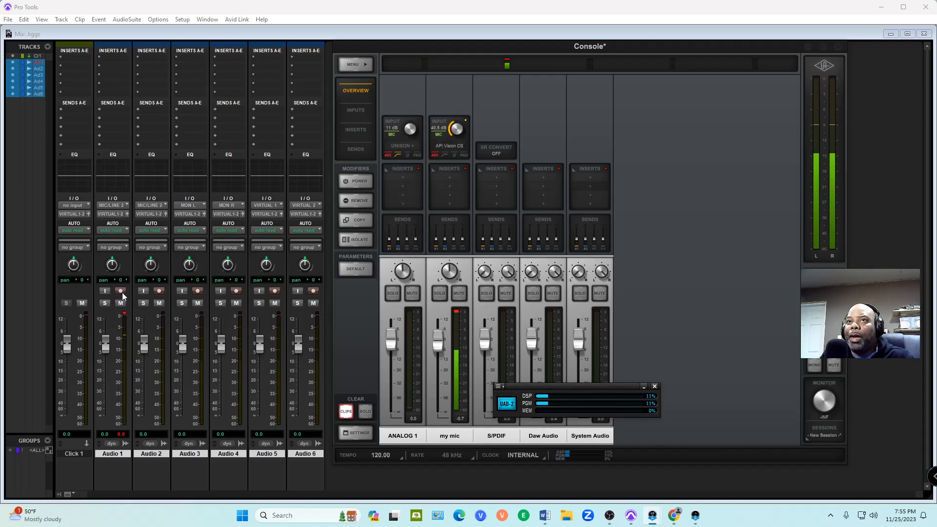
{"action": "mouse_move", "coordinate": [121, 292]}
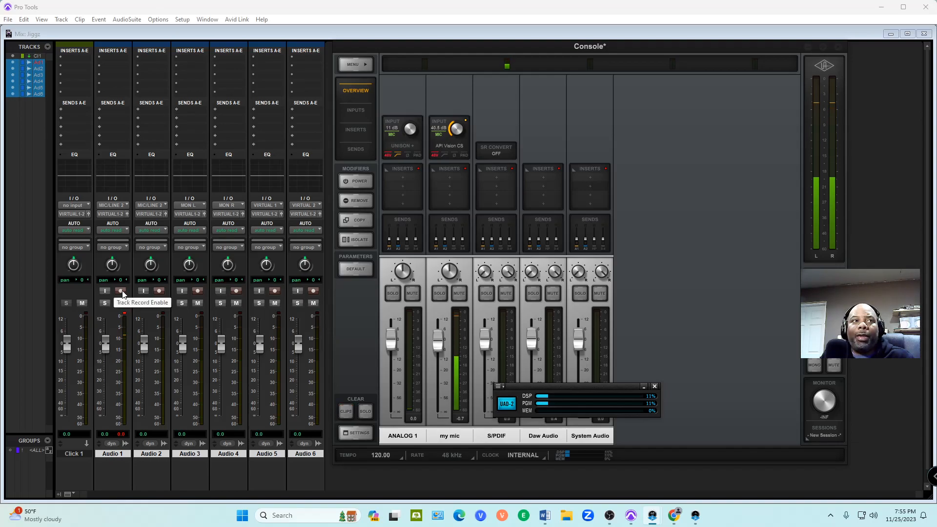
Record-enable and mute the Audio 1 track
{"action": "left_click", "coordinate": [120, 290]}
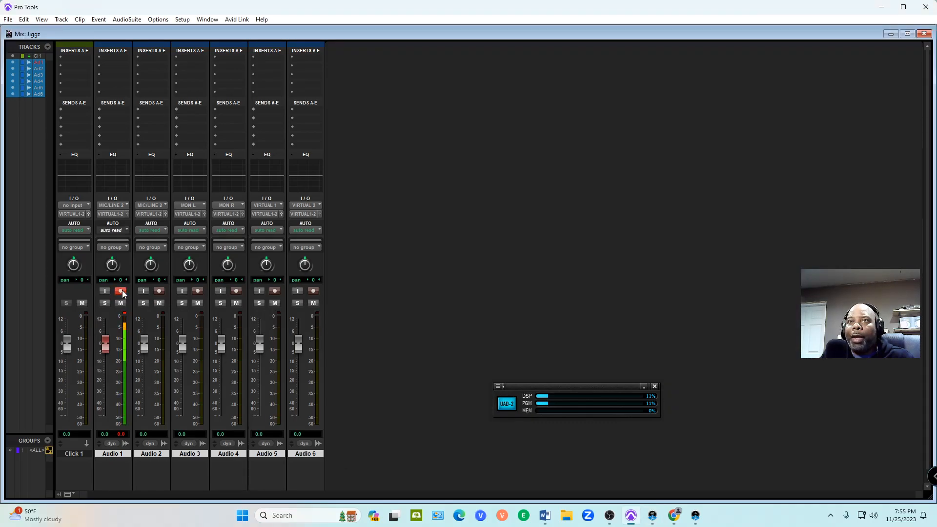
{"action": "mouse_move", "coordinate": [120, 291]}
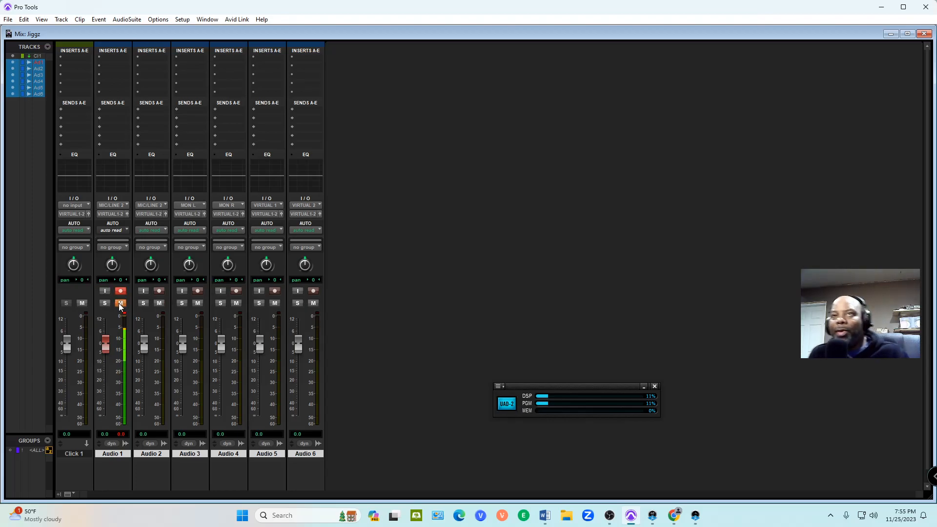
{"action": "left_click", "coordinate": [121, 303]}
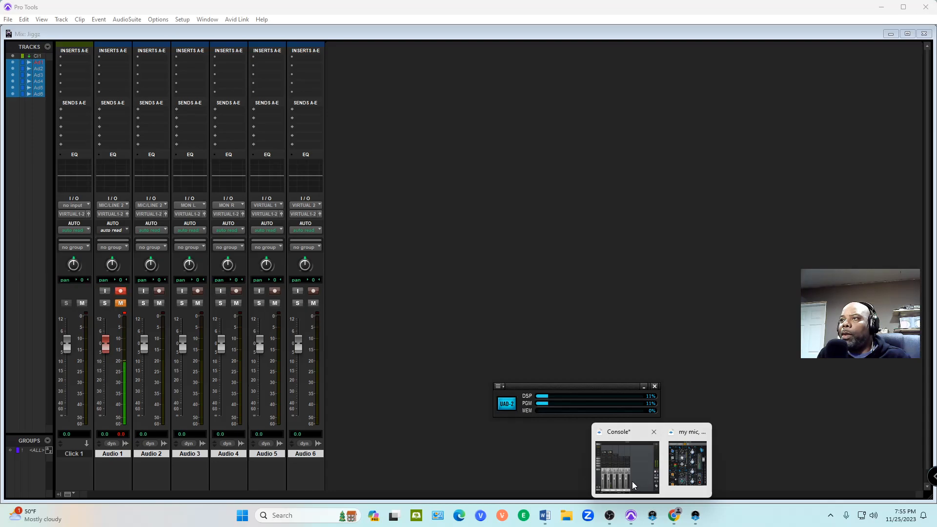
Restore the Console window from the taskbar, then refocus the Pro Tools mixer
{"action": "left_click", "coordinate": [626, 466]}
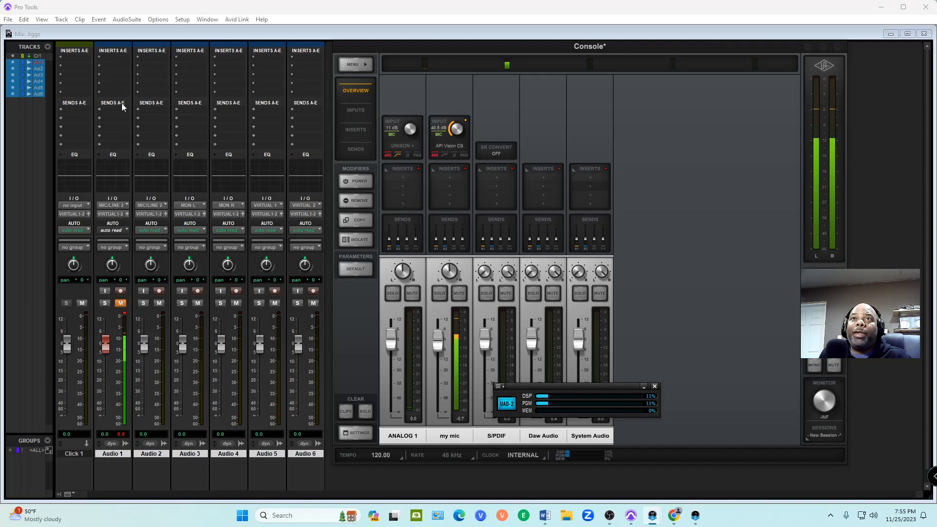
{"action": "left_click", "coordinate": [113, 59]}
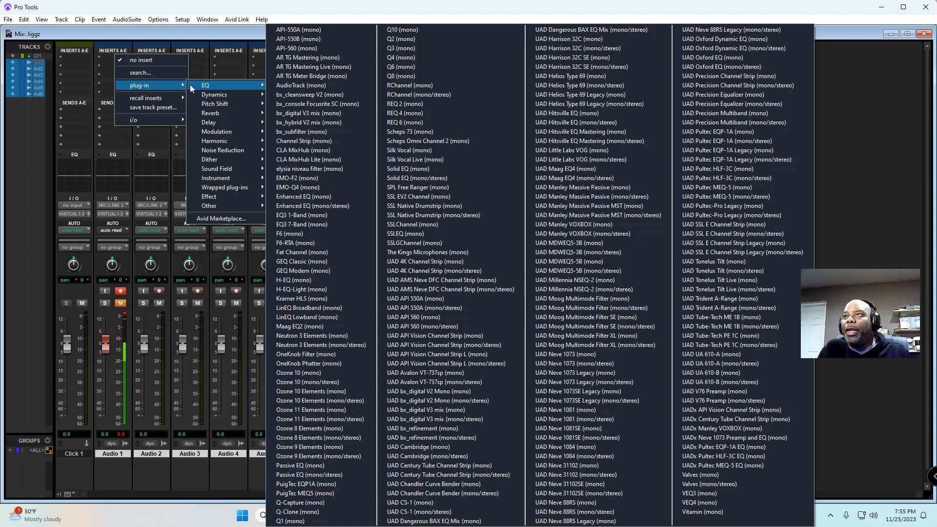
{"action": "mouse_move", "coordinate": [428, 141]}
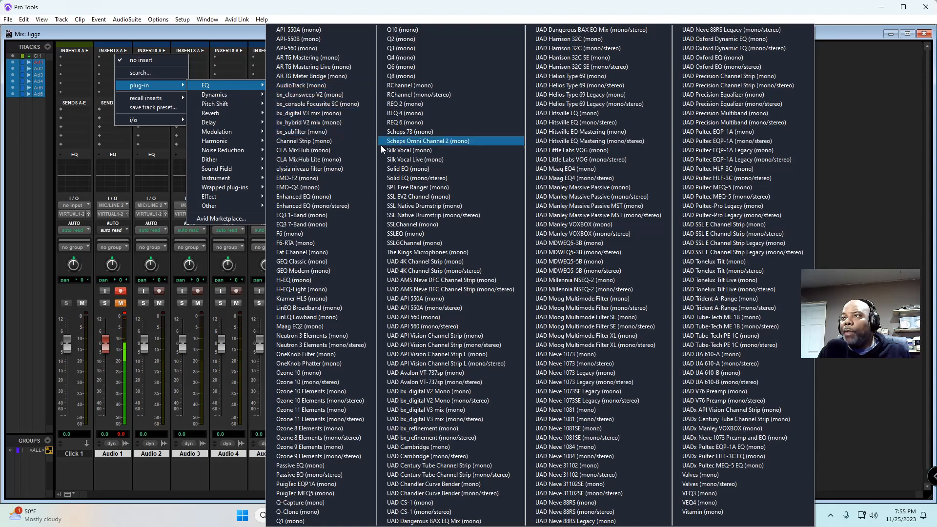
{"action": "mouse_move", "coordinate": [408, 168]}
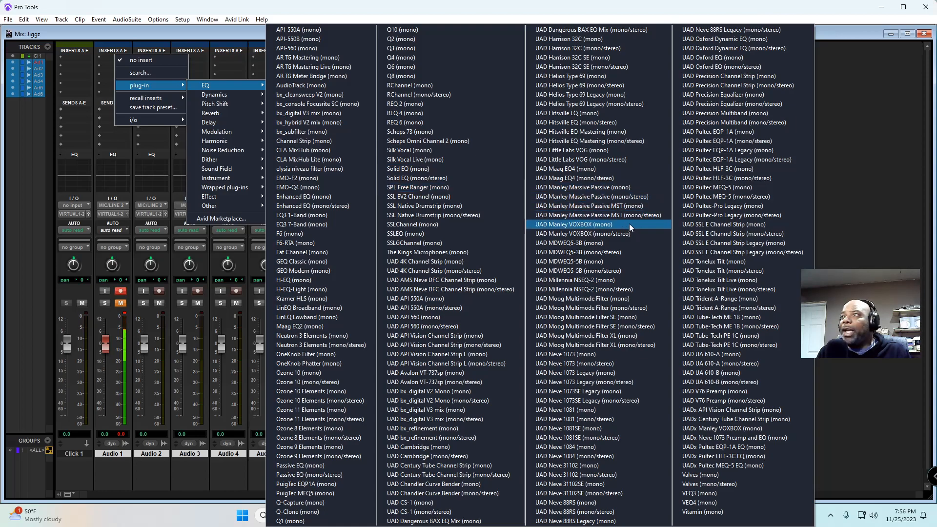
{"action": "mouse_move", "coordinate": [594, 48]}
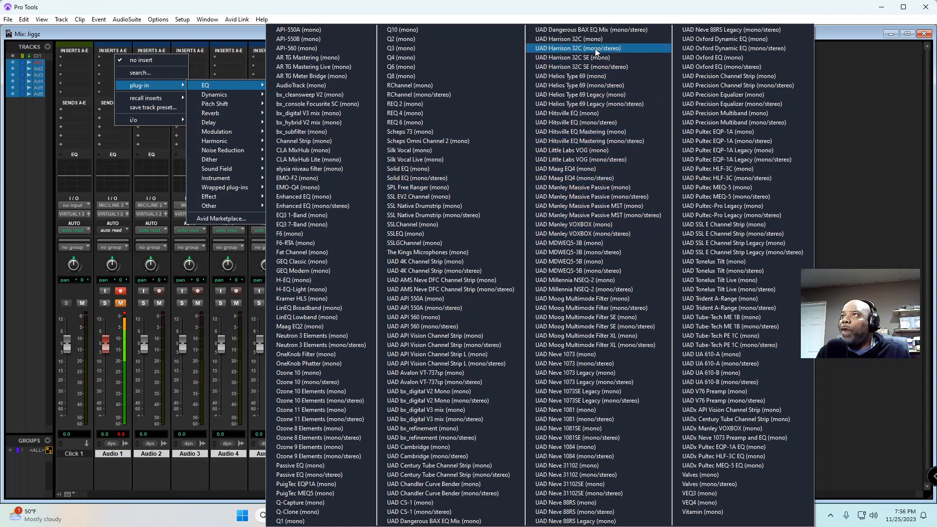
{"action": "mouse_move", "coordinate": [586, 178]}
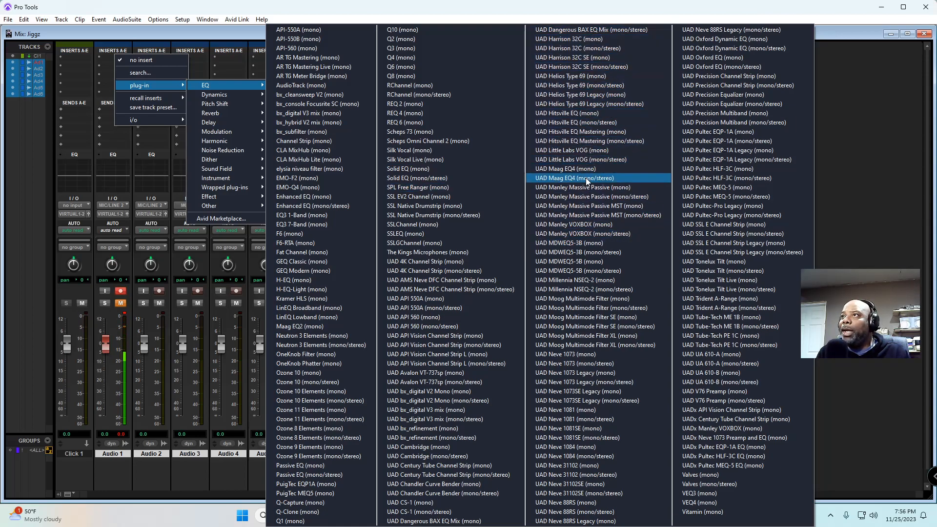
{"action": "mouse_move", "coordinate": [588, 224]}
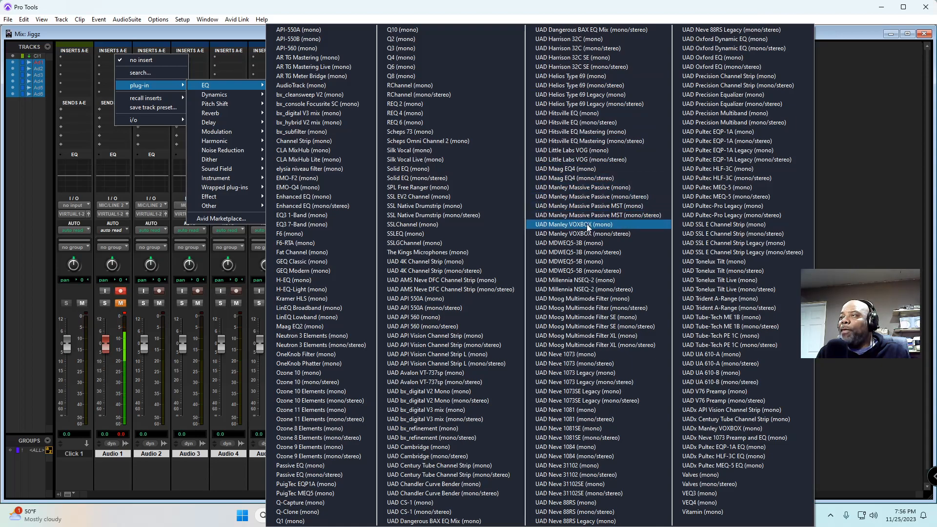
{"action": "mouse_move", "coordinate": [743, 363]}
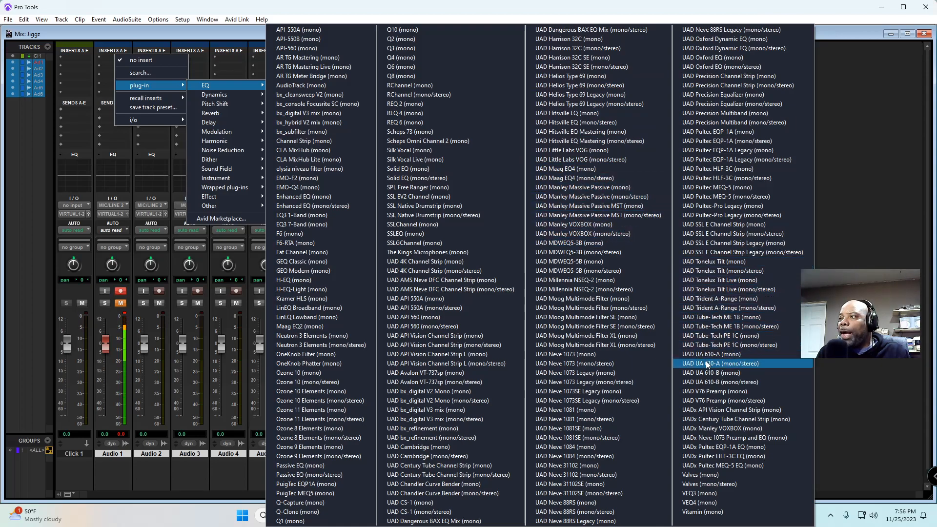
{"action": "mouse_move", "coordinate": [711, 409]}
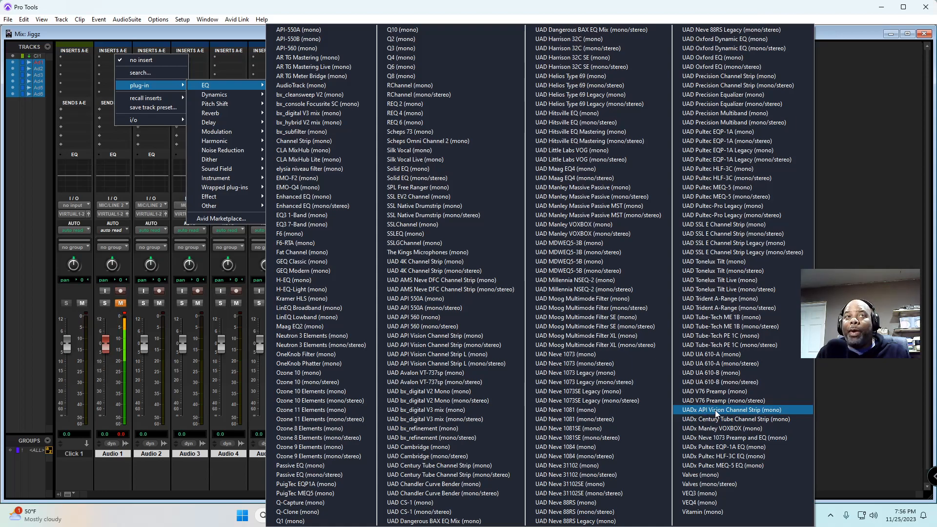
{"action": "mouse_move", "coordinate": [717, 493]}
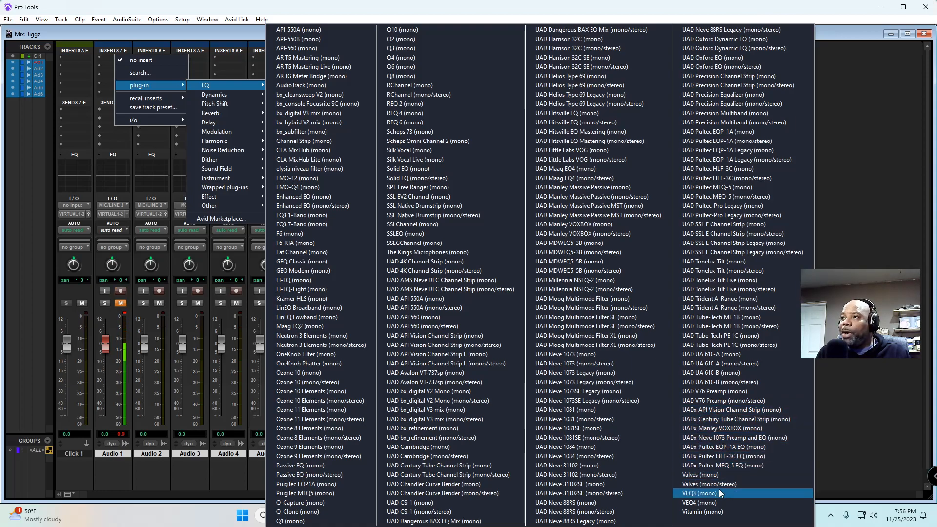
{"action": "mouse_move", "coordinate": [723, 447]}
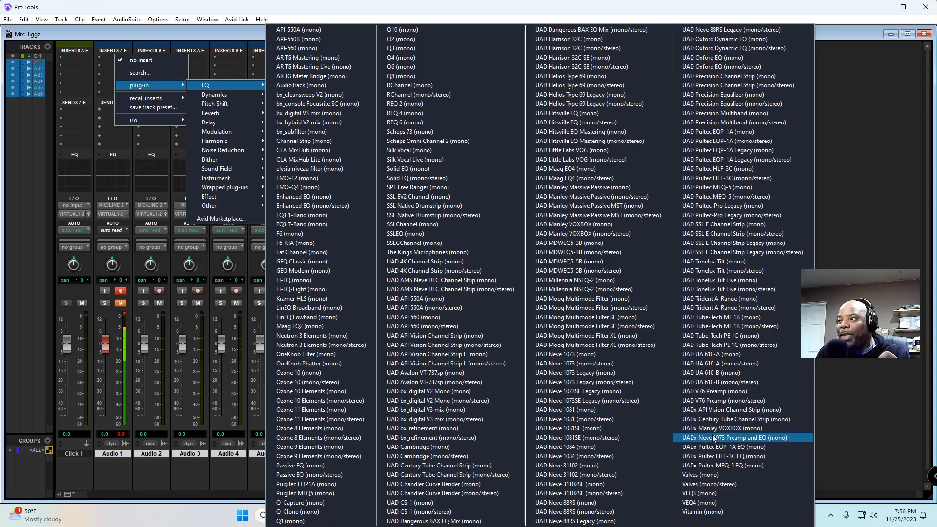
{"action": "mouse_move", "coordinate": [736, 418]}
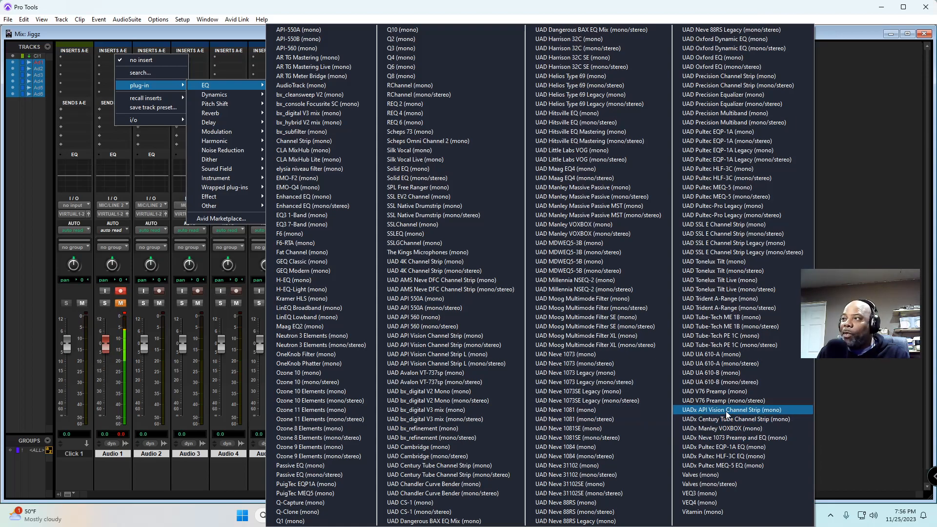
{"action": "mouse_move", "coordinate": [723, 447]}
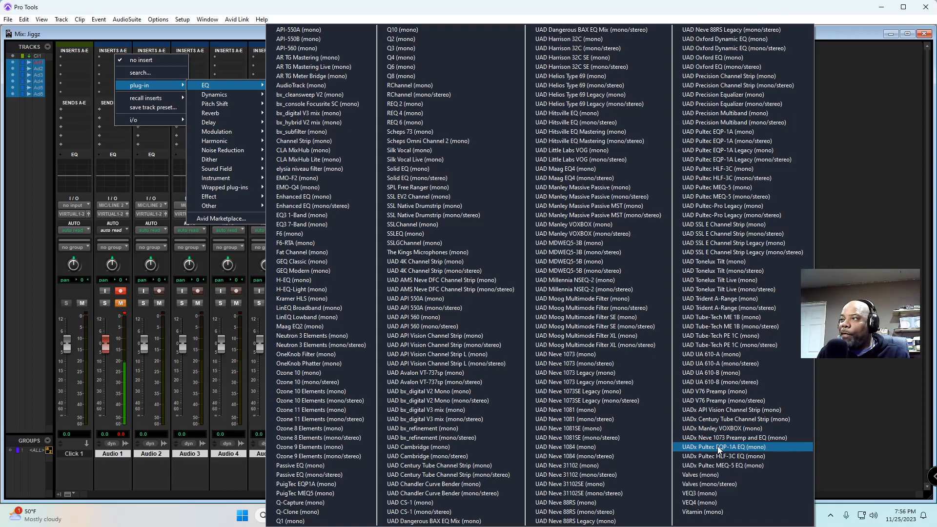
{"action": "mouse_move", "coordinate": [714, 474]}
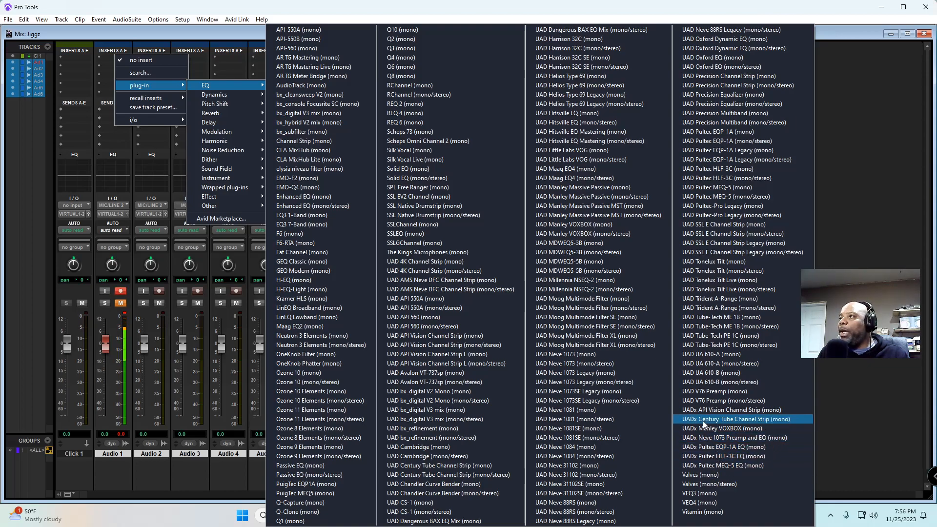
{"action": "mouse_move", "coordinate": [741, 409]}
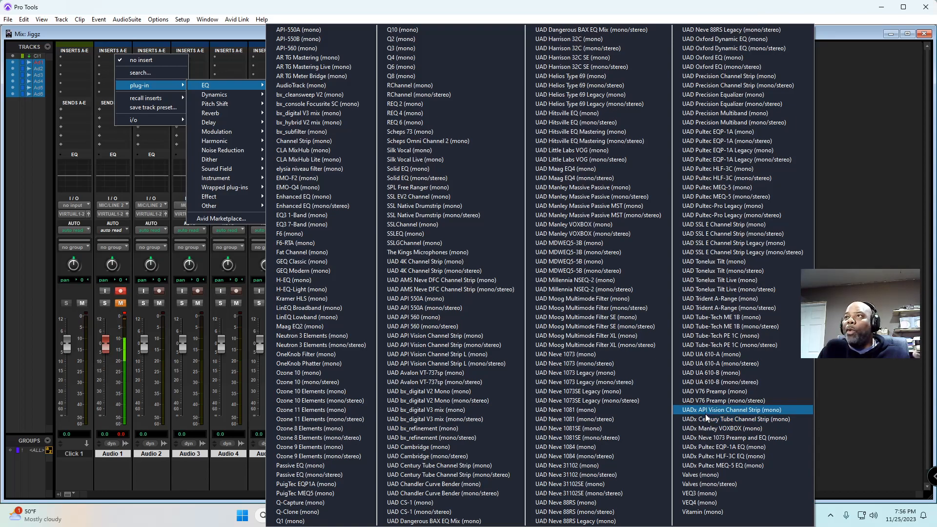
{"action": "mouse_move", "coordinate": [733, 437]}
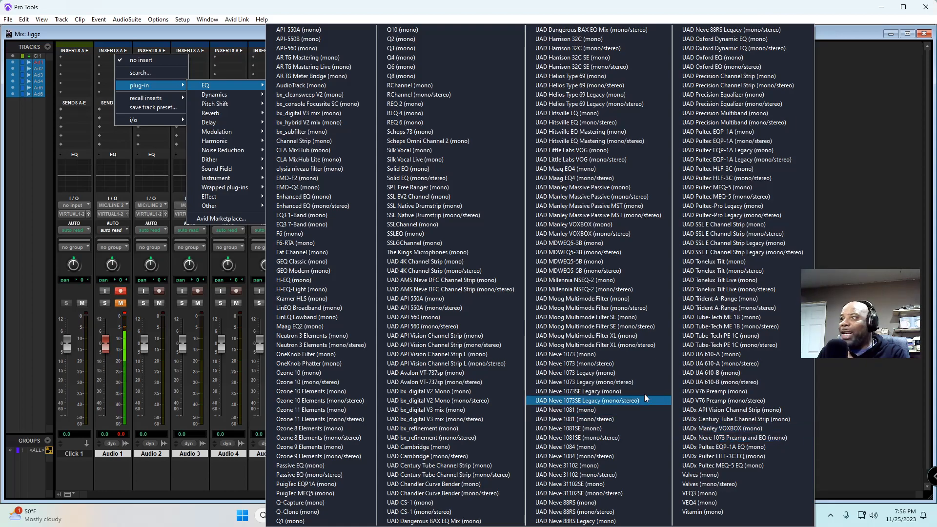
{"action": "mouse_move", "coordinate": [607, 354]}
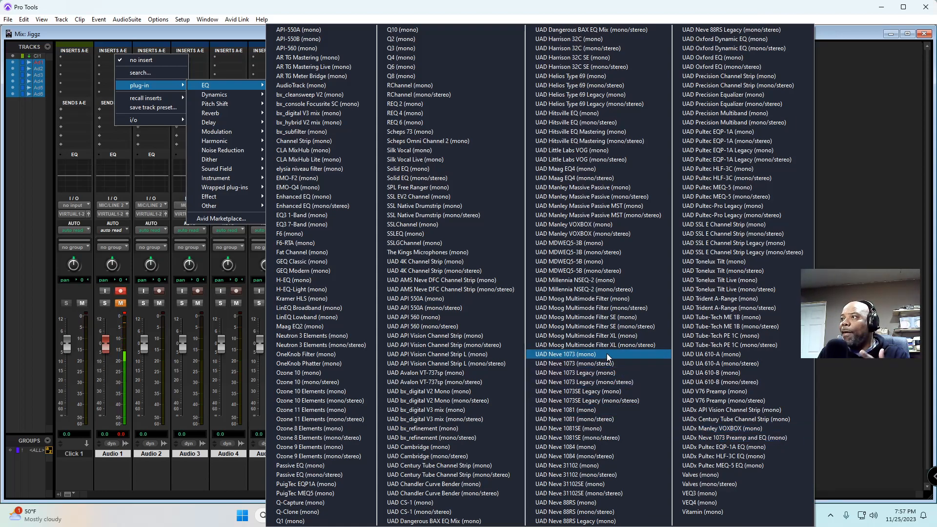
Insert UAD Neve 1073 on Audio 1, then reopen that insert's options
{"action": "left_click", "coordinate": [565, 354]}
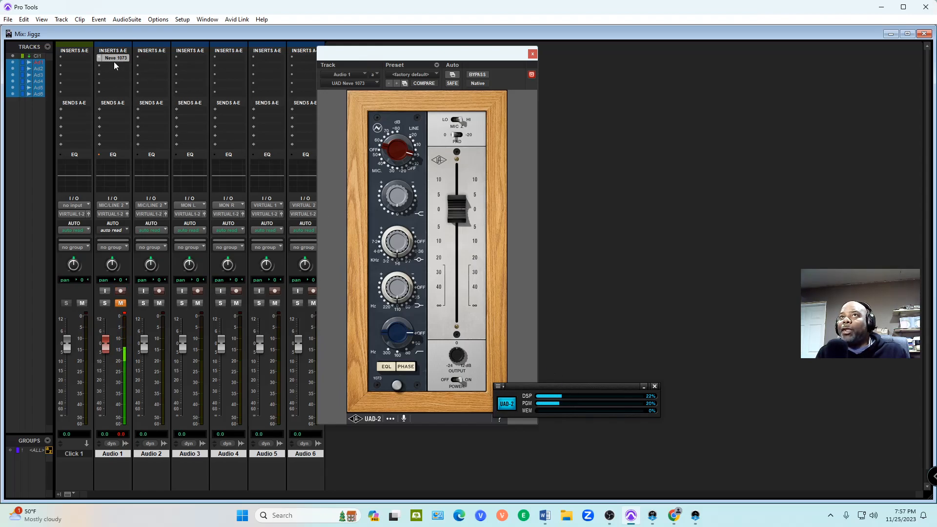
{"action": "left_click", "coordinate": [113, 58]}
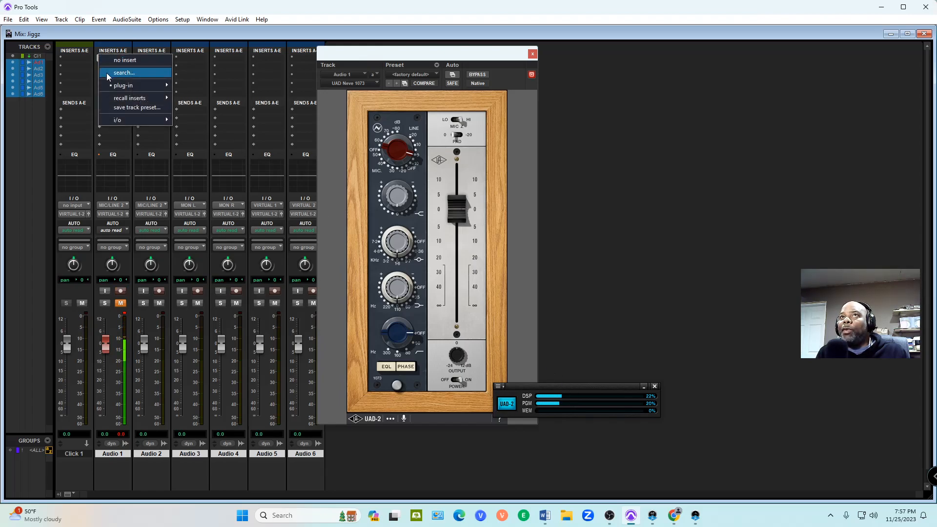
{"action": "mouse_move", "coordinate": [125, 60]}
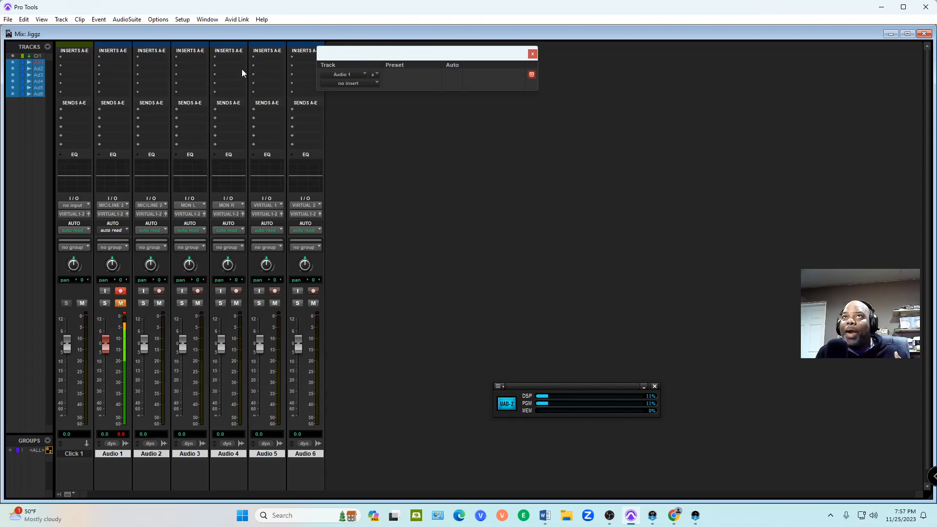
{"action": "mouse_move", "coordinate": [122, 62]}
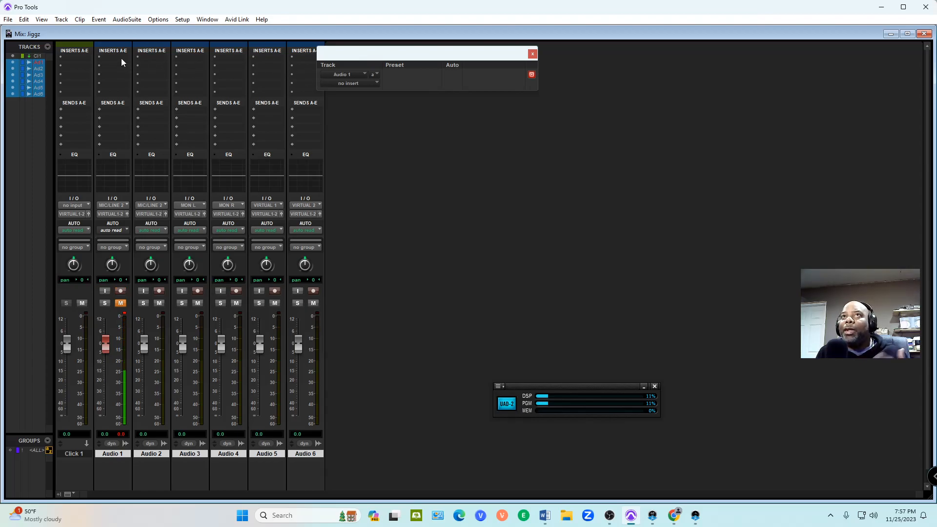
Load the UADx Neve 1073 Preamp and EQ (mono) on Audio 1's insert A, DSP at 11%
{"action": "left_click", "coordinate": [112, 57]}
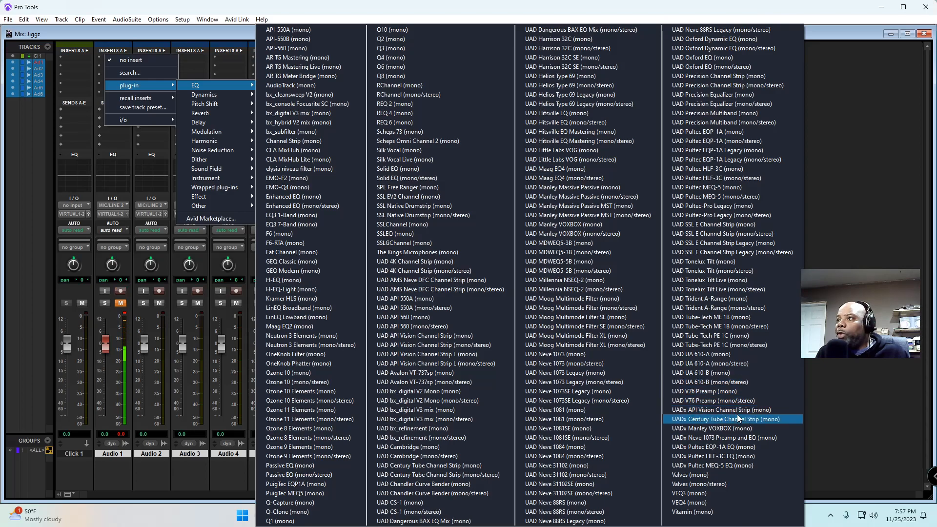
{"action": "mouse_move", "coordinate": [732, 391]}
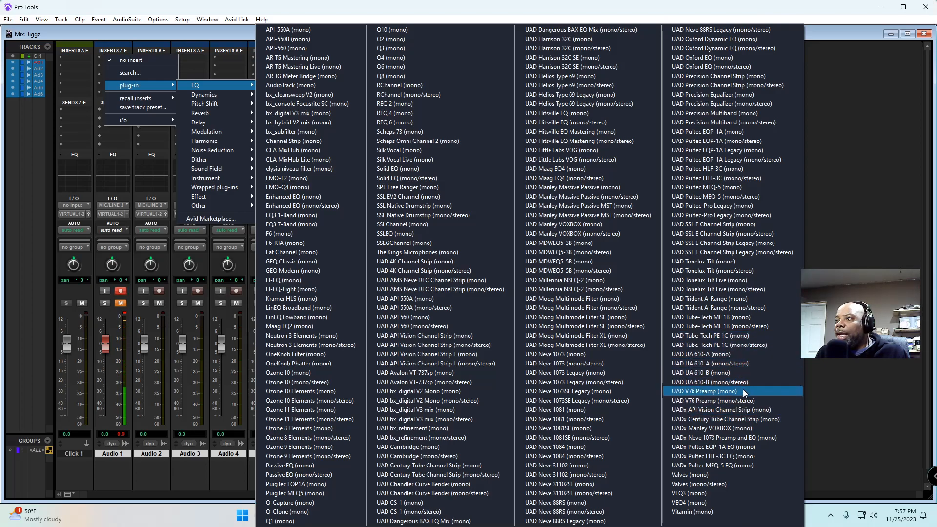
{"action": "mouse_move", "coordinate": [733, 437]}
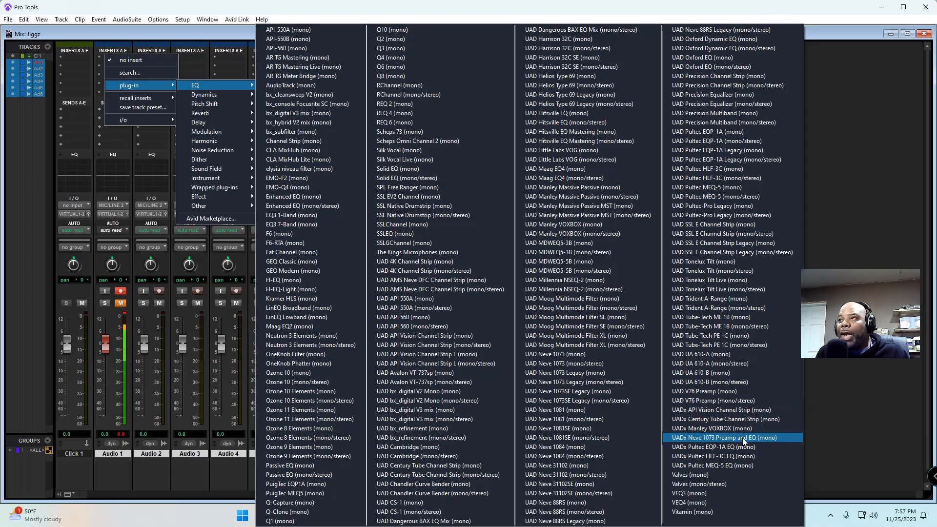
{"action": "left_click", "coordinate": [725, 437]}
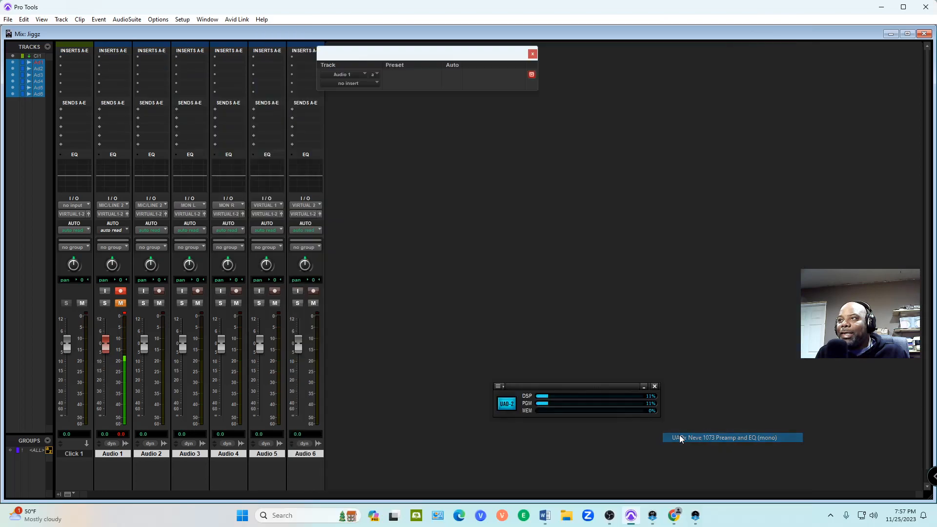
{"action": "left_click", "coordinate": [725, 437]}
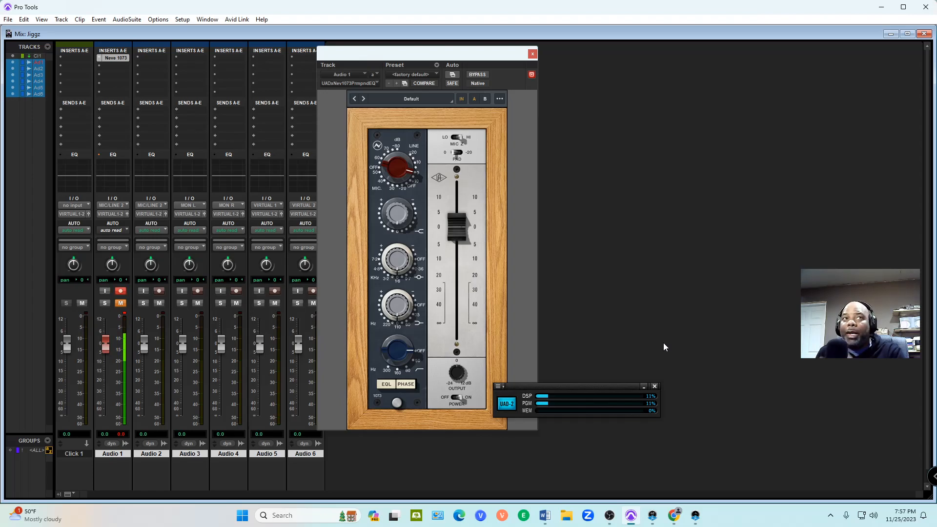
{"action": "mouse_move", "coordinate": [221, 109]}
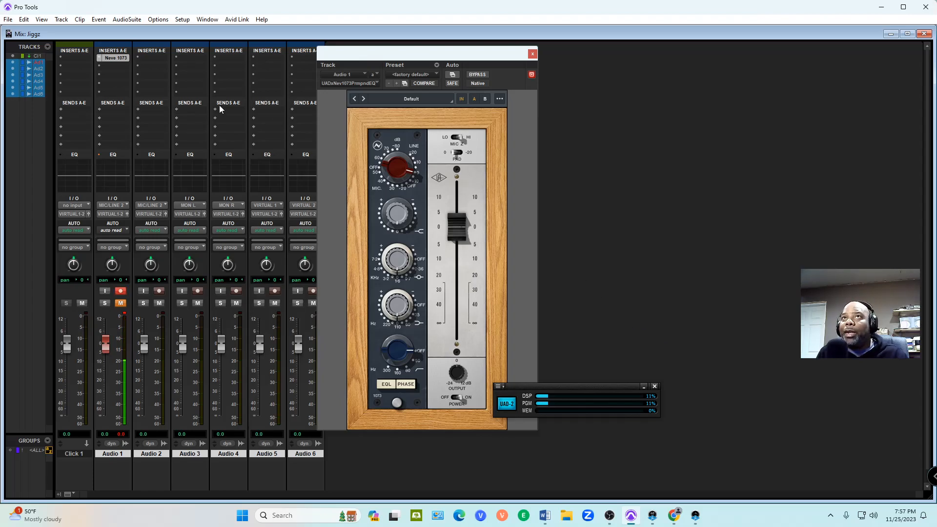
Put UADx Manley VOXBOX (mono) on insert B and Pultec EQP-1A on insert C; DSP 13%
{"action": "left_click", "coordinate": [114, 58]}
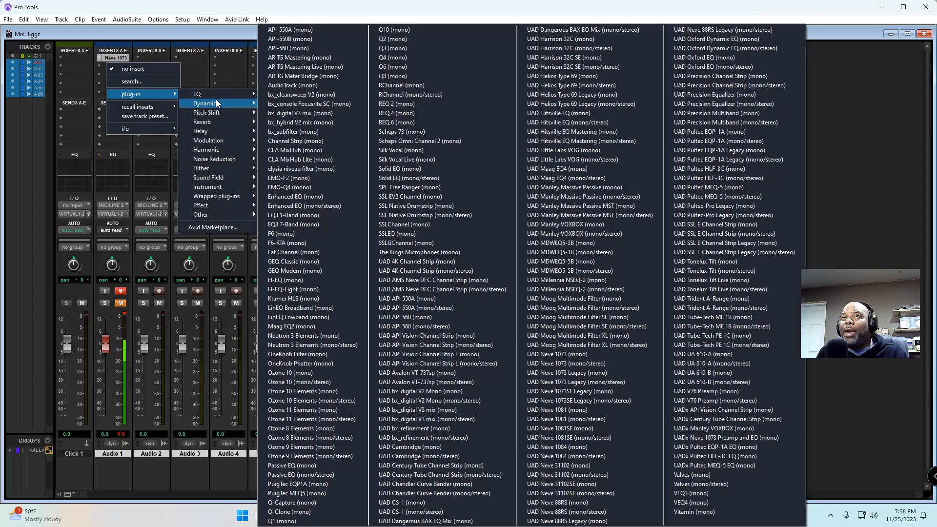
{"action": "mouse_move", "coordinate": [218, 94]}
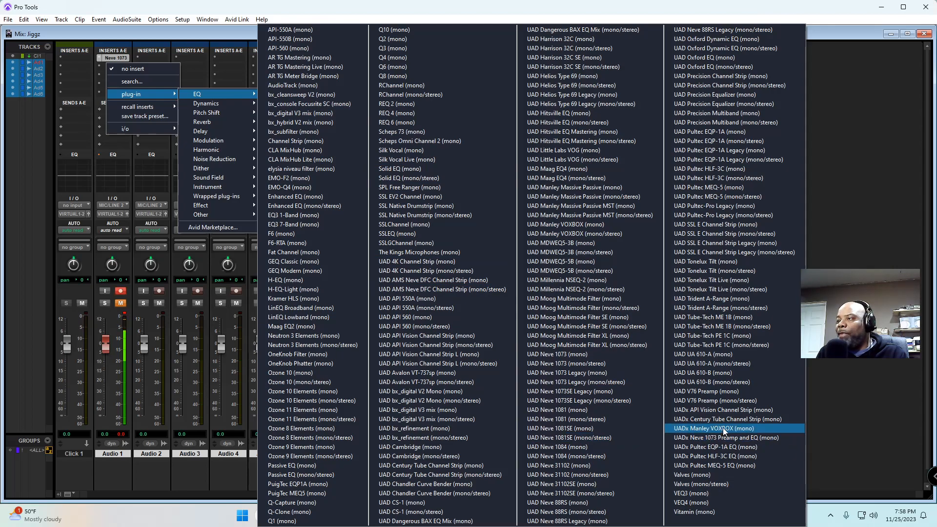
{"action": "left_click", "coordinate": [731, 437]}
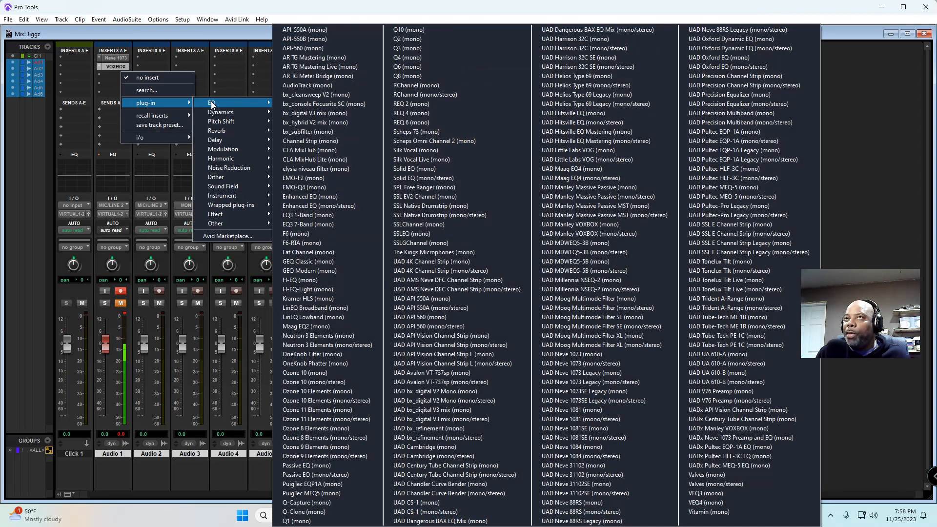
{"action": "mouse_move", "coordinate": [741, 419]}
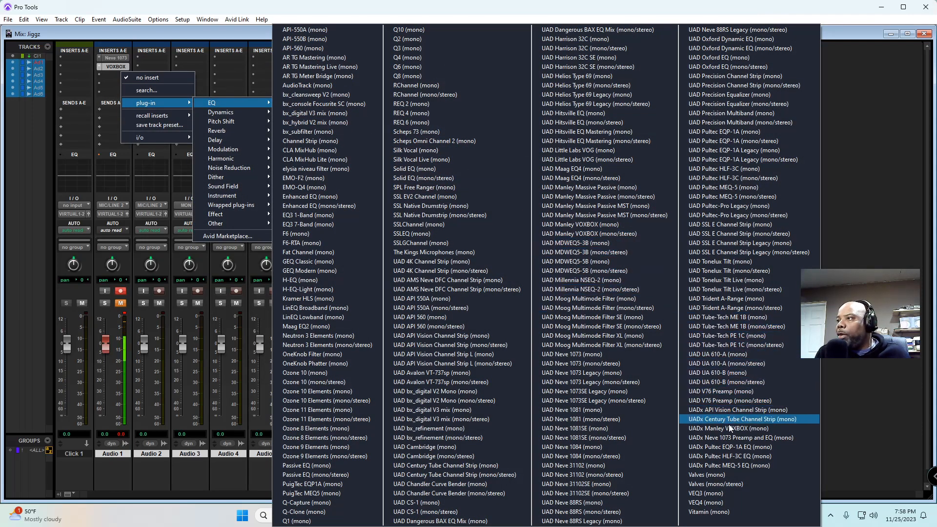
{"action": "mouse_move", "coordinate": [730, 447]}
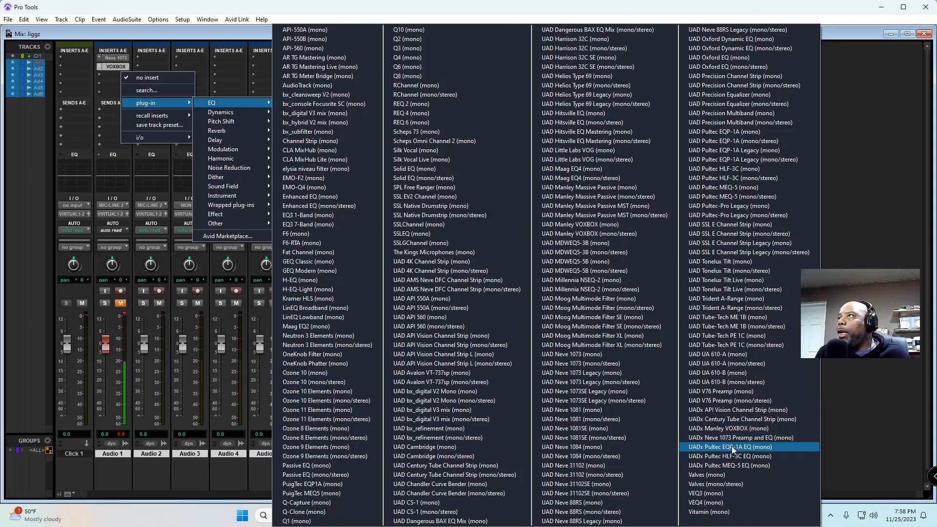
{"action": "mouse_move", "coordinate": [733, 271]}
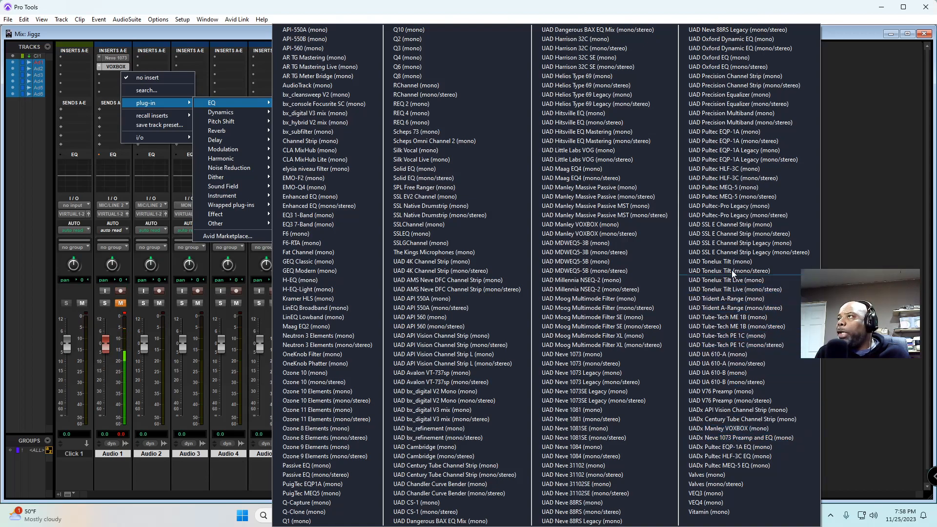
{"action": "mouse_move", "coordinate": [733, 140]}
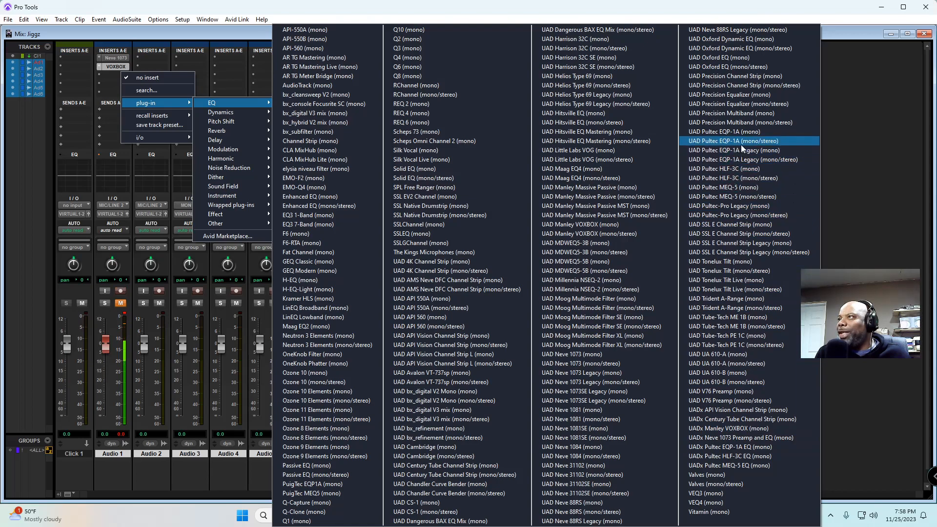
{"action": "mouse_move", "coordinate": [724, 131]}
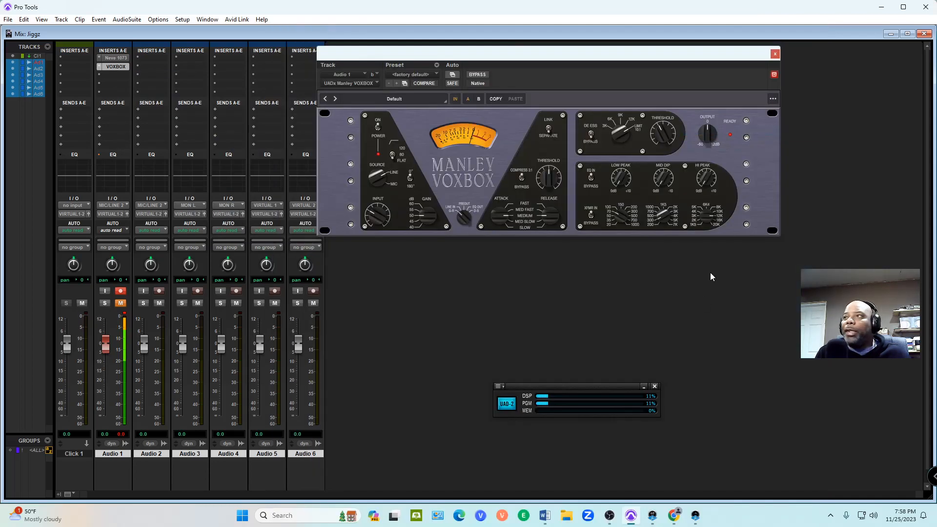
{"action": "left_click", "coordinate": [113, 75]}
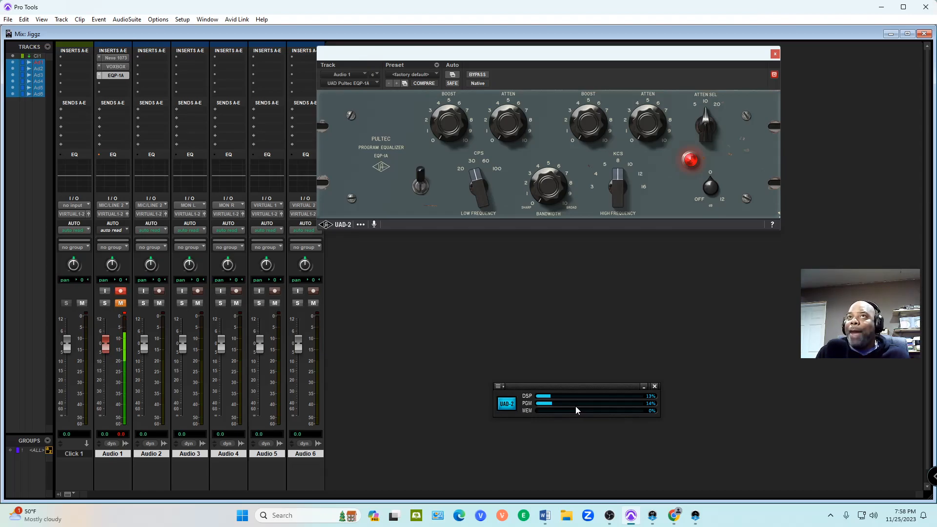
Load the UAD V76 Preamp (mono/stereo) from the EQ category onto Audio 1's insert D, DSP 21%
{"action": "left_click", "coordinate": [113, 75]}
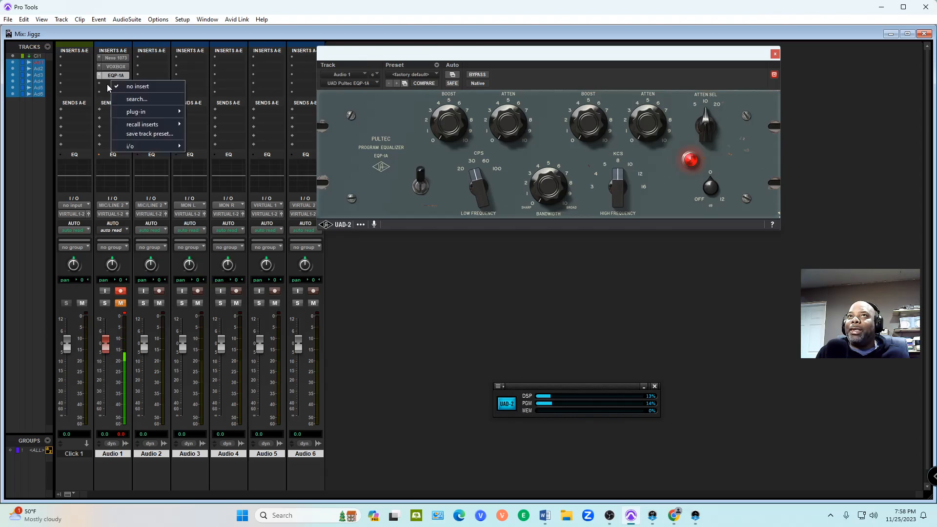
{"action": "mouse_move", "coordinate": [135, 112]}
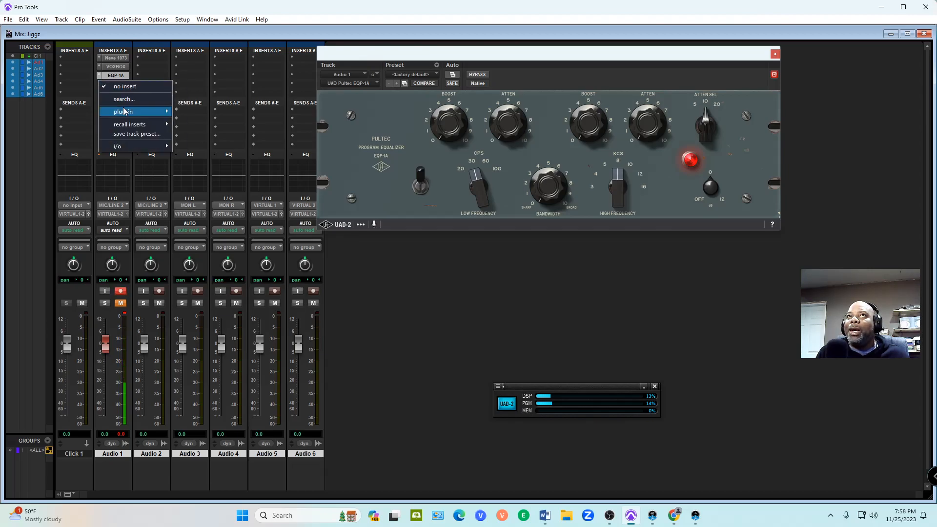
{"action": "left_click", "coordinate": [124, 112]}
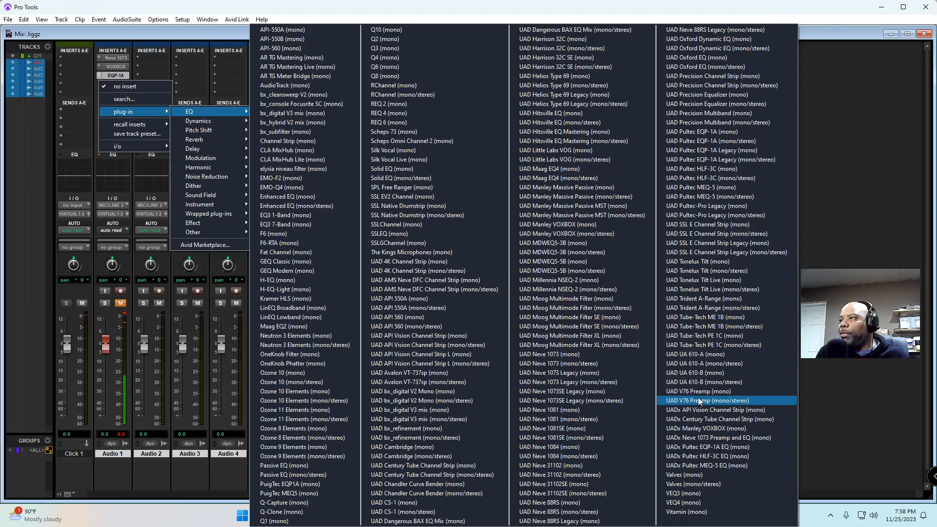
{"action": "left_click", "coordinate": [711, 400]}
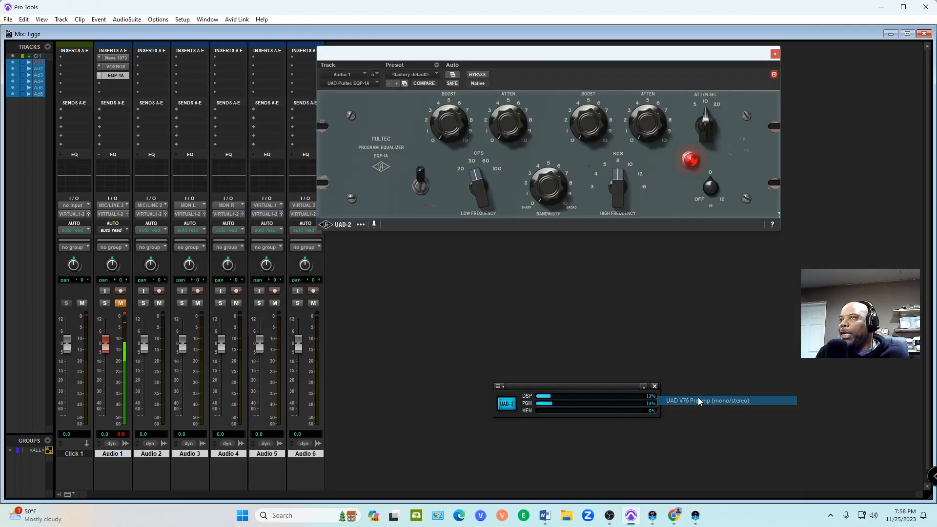
{"action": "left_click", "coordinate": [707, 400]}
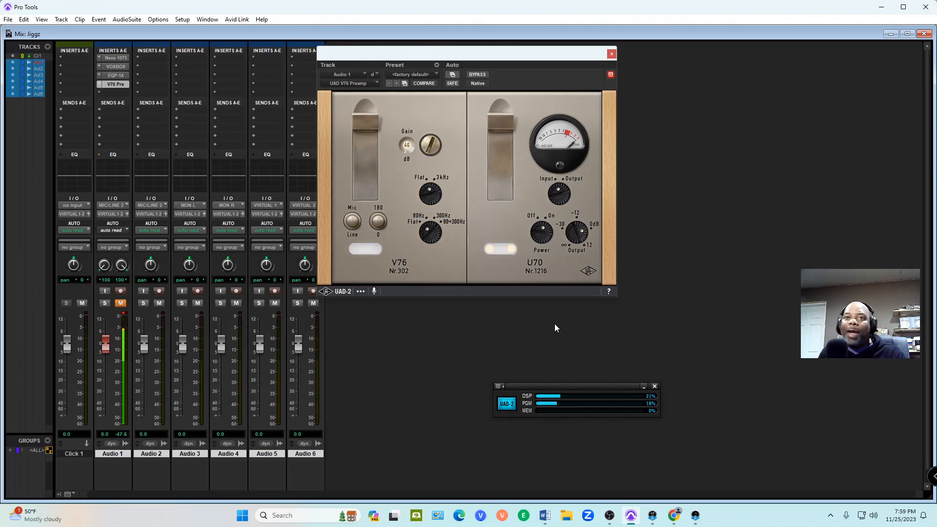
{"action": "left_click", "coordinate": [121, 291]}
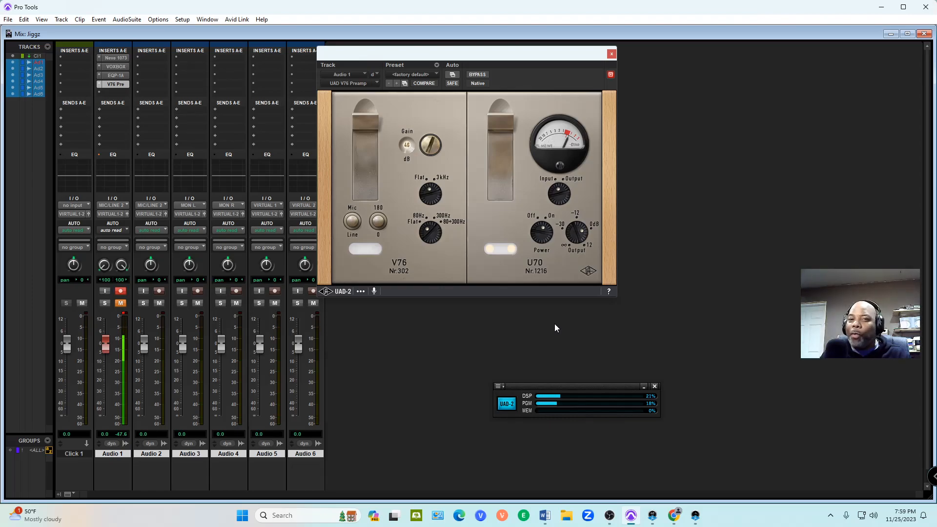